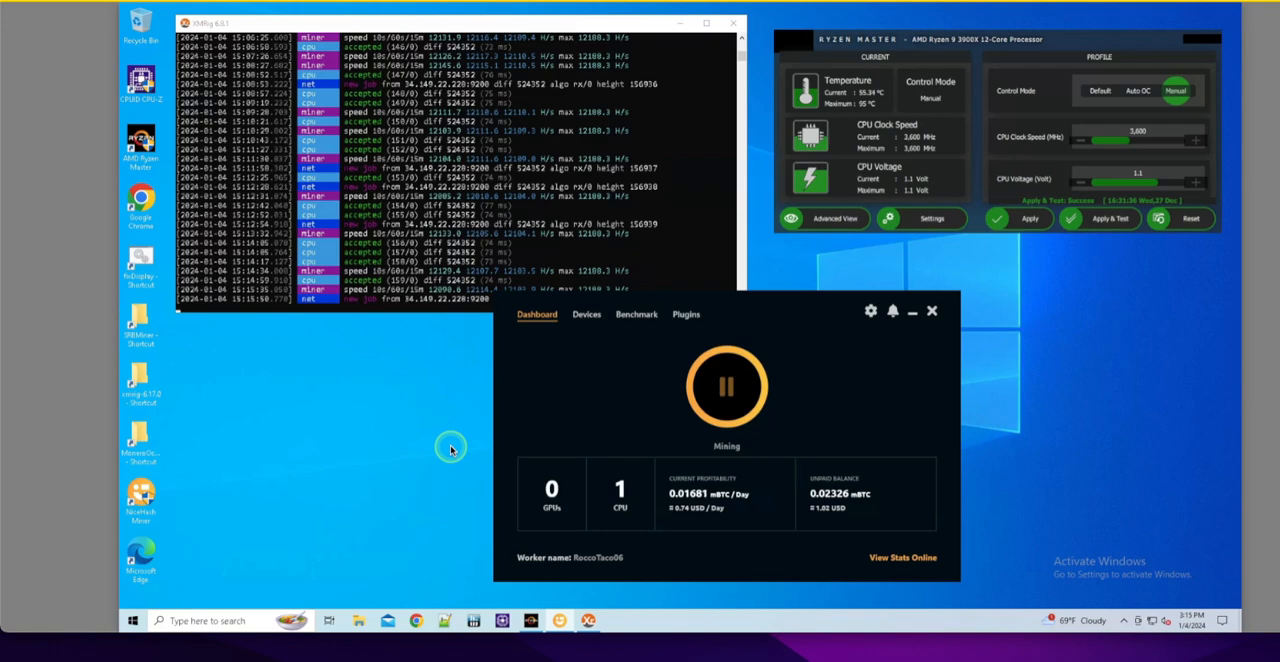
pyautogui.moveTo(714, 345)
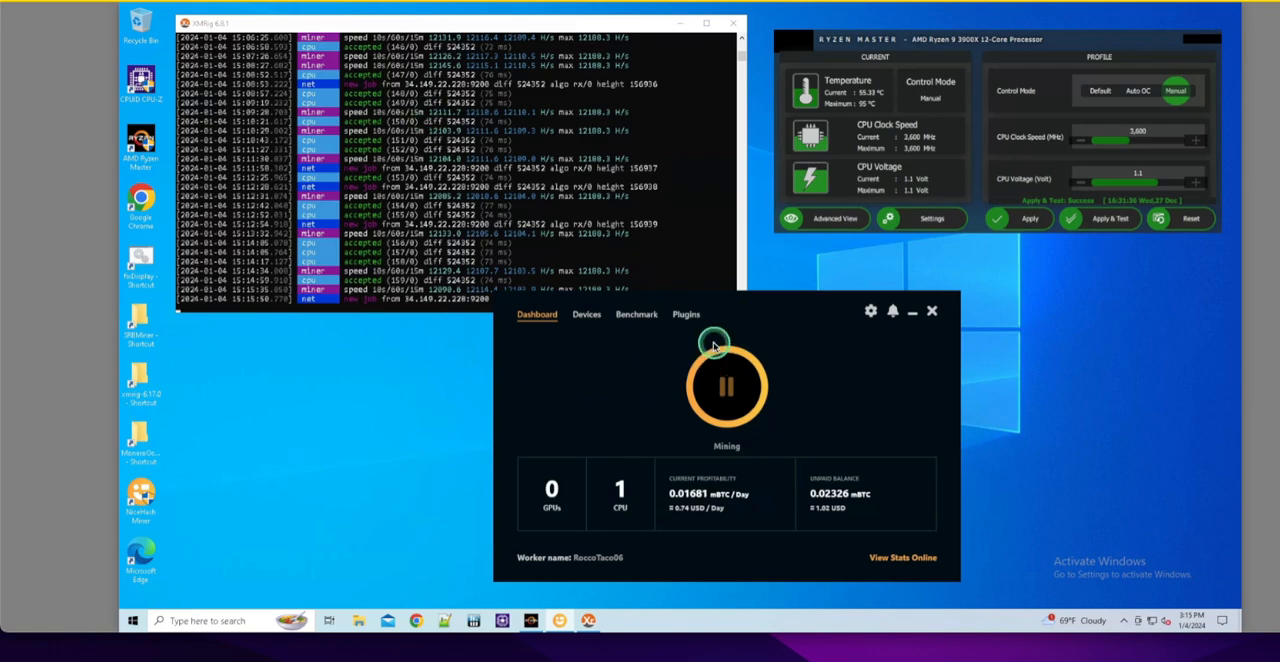
pyautogui.moveTo(657, 375)
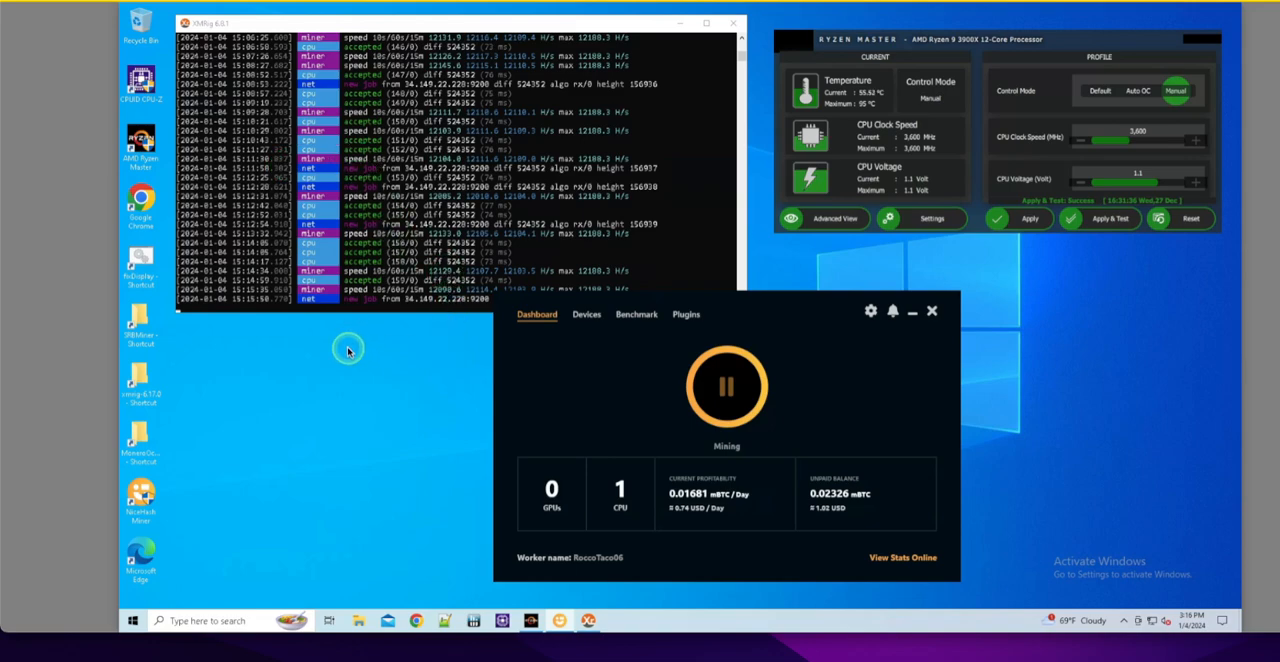
pyautogui.moveTo(350, 367)
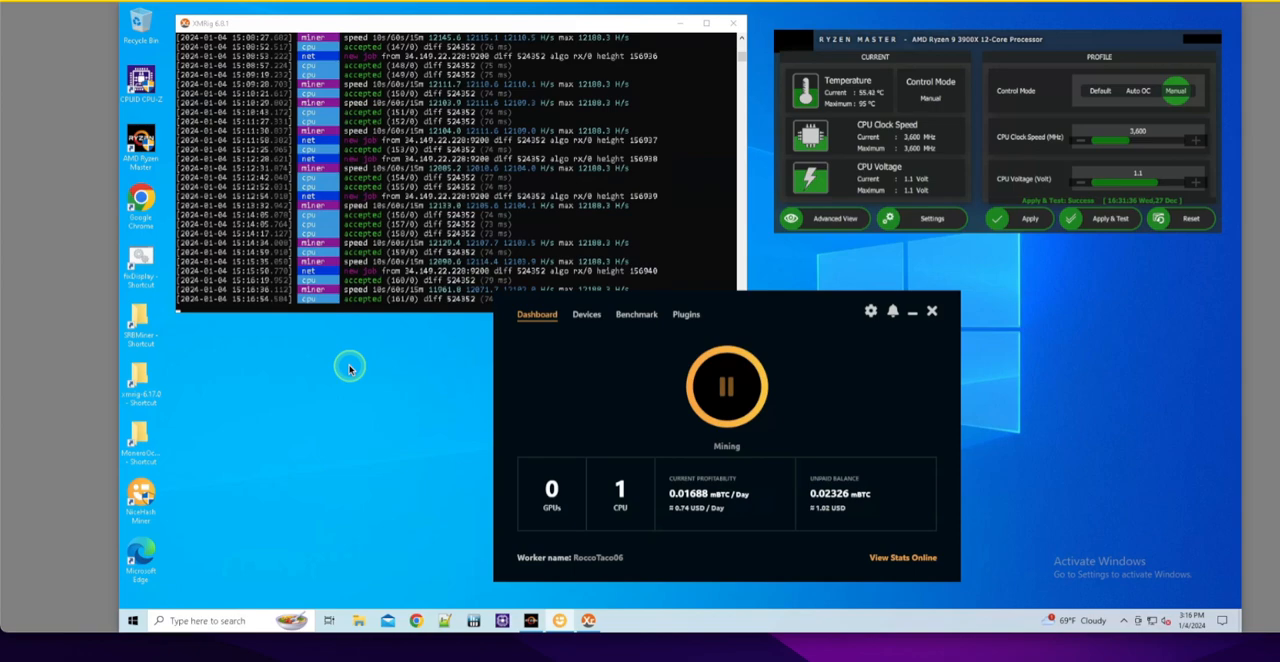
pyautogui.moveTo(348, 414)
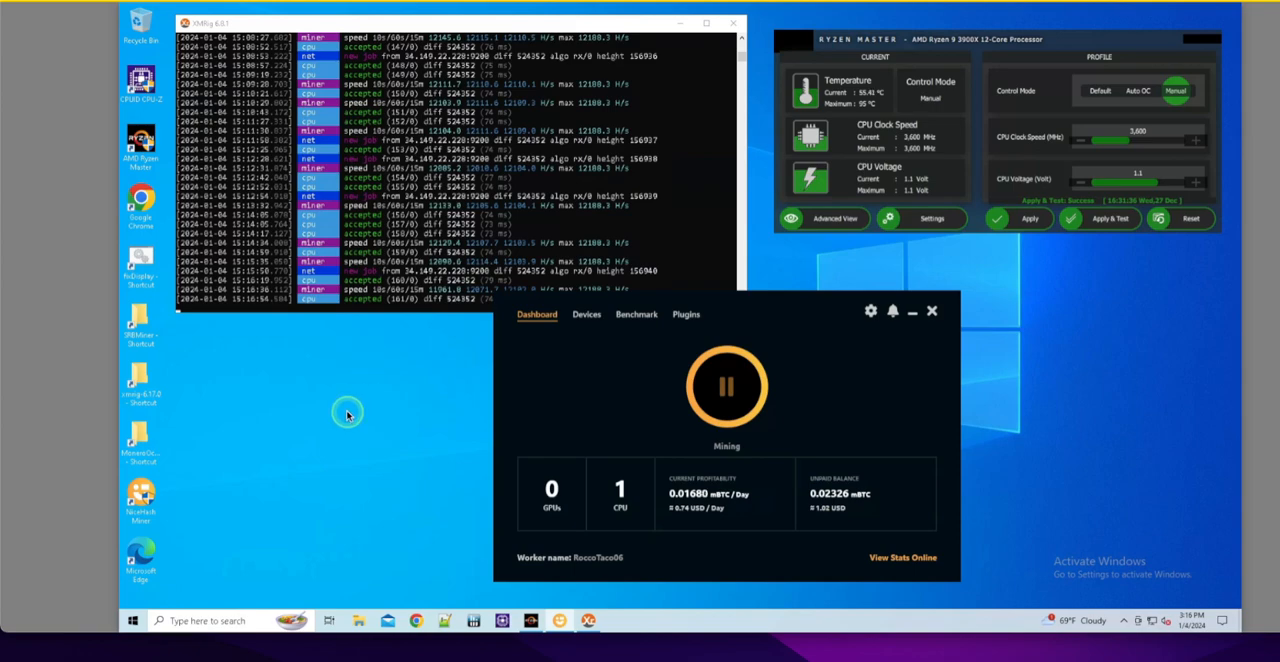
pyautogui.moveTo(370, 381)
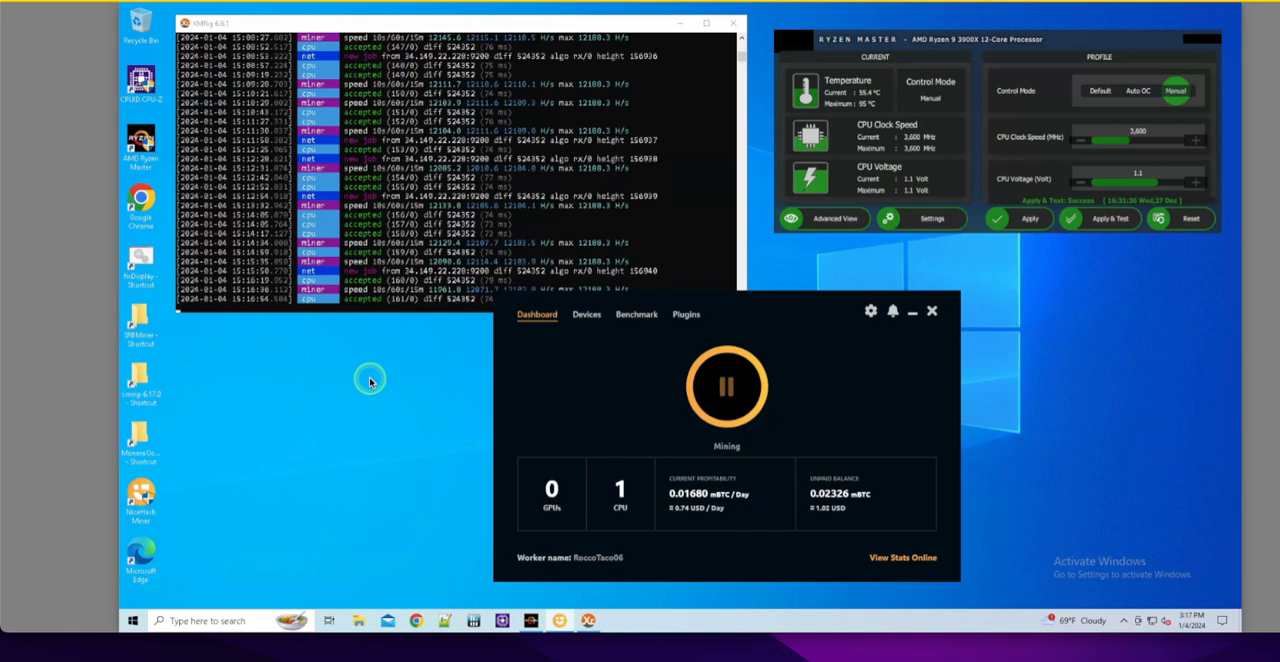
pyautogui.moveTo(335, 387)
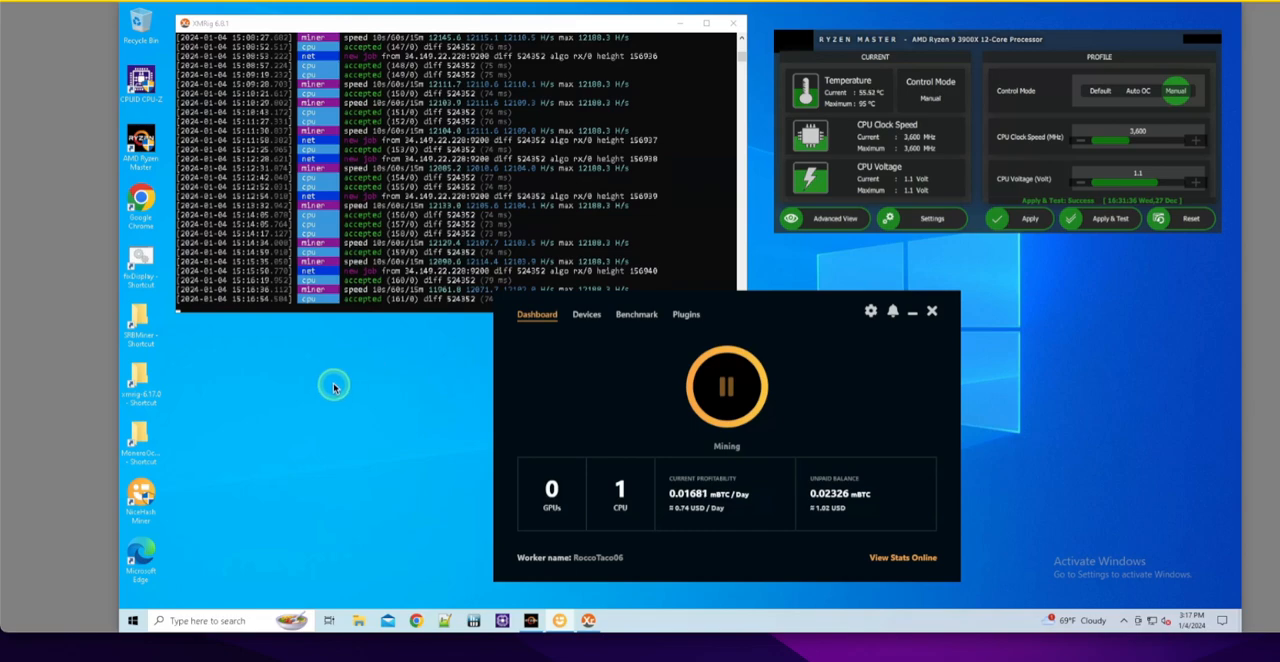
pyautogui.moveTo(285, 543)
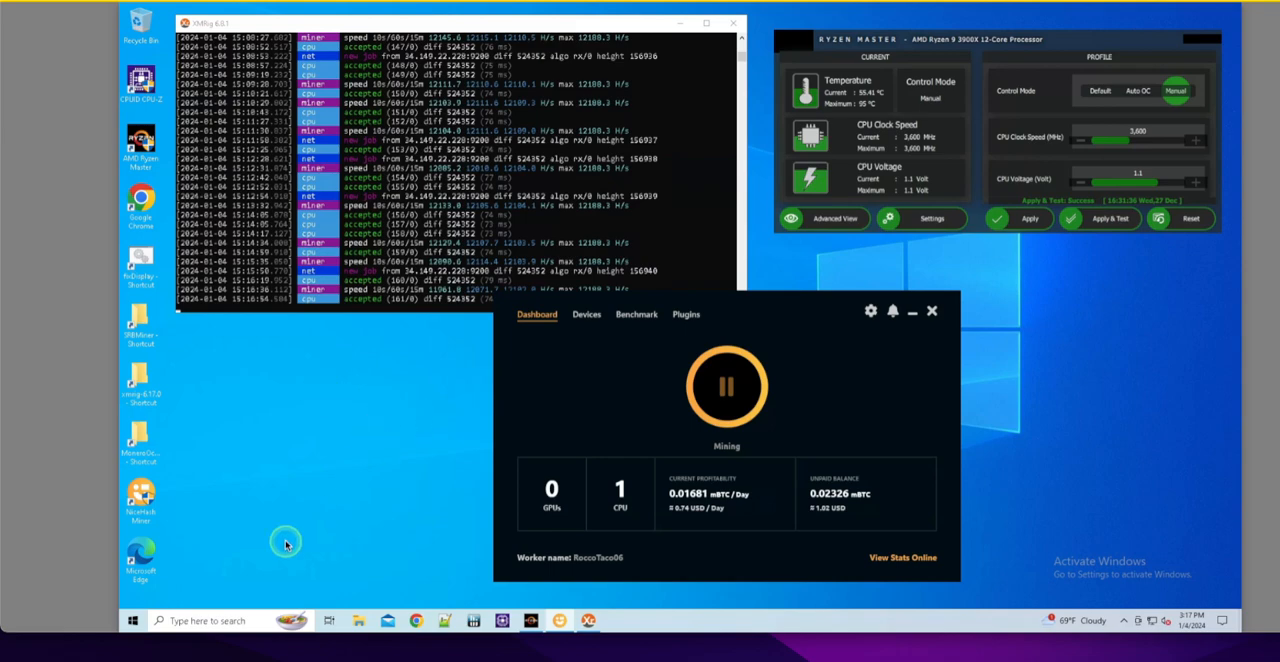
pyautogui.moveTo(205, 620)
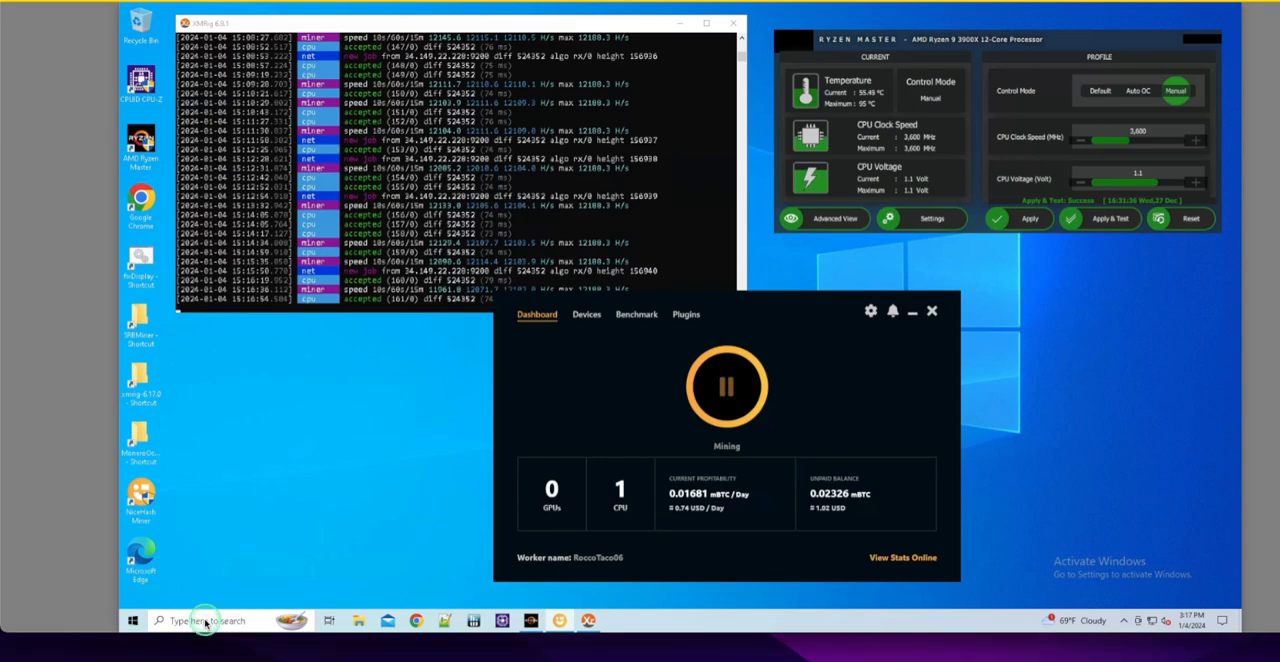
# Search Windows for 'con' to find Control Panel.
pyautogui.click(205, 620)
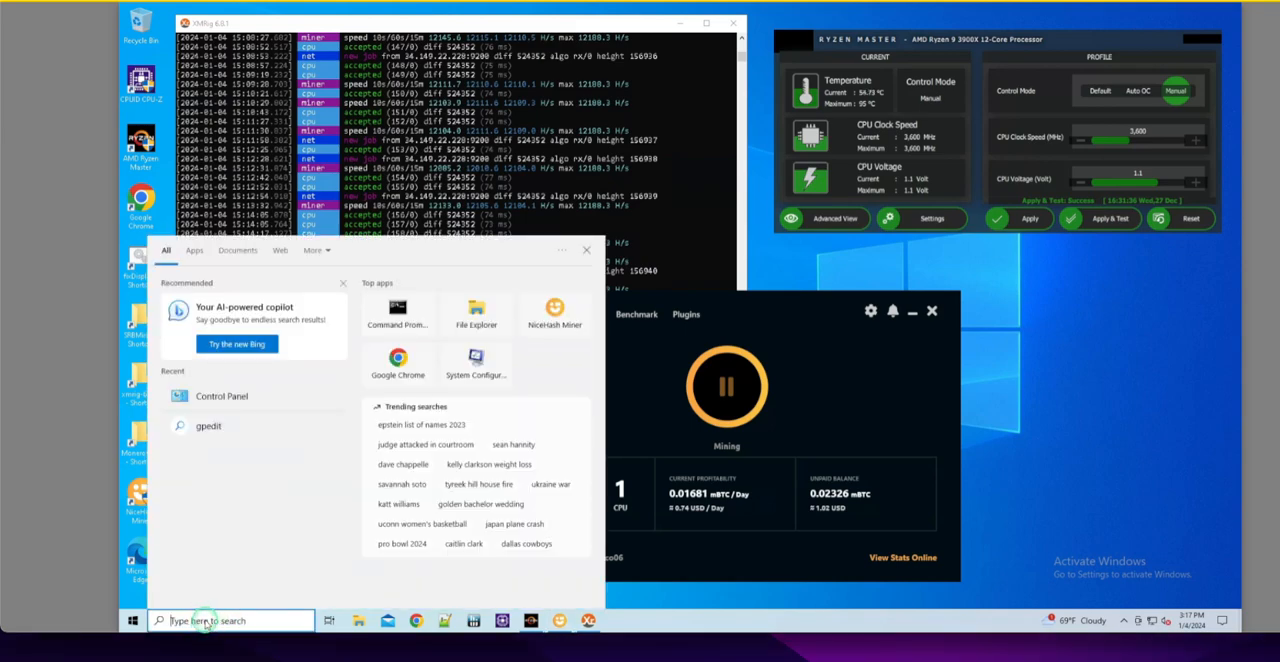
pyautogui.write('con')
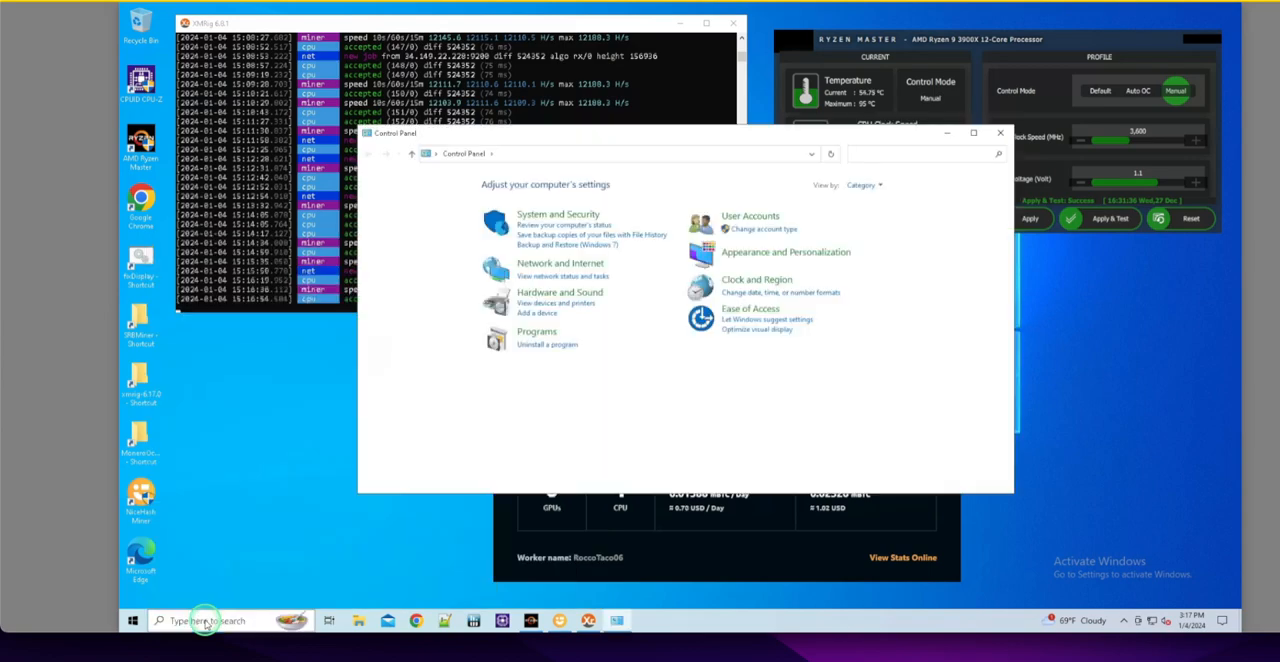
pyautogui.moveTo(307, 580)
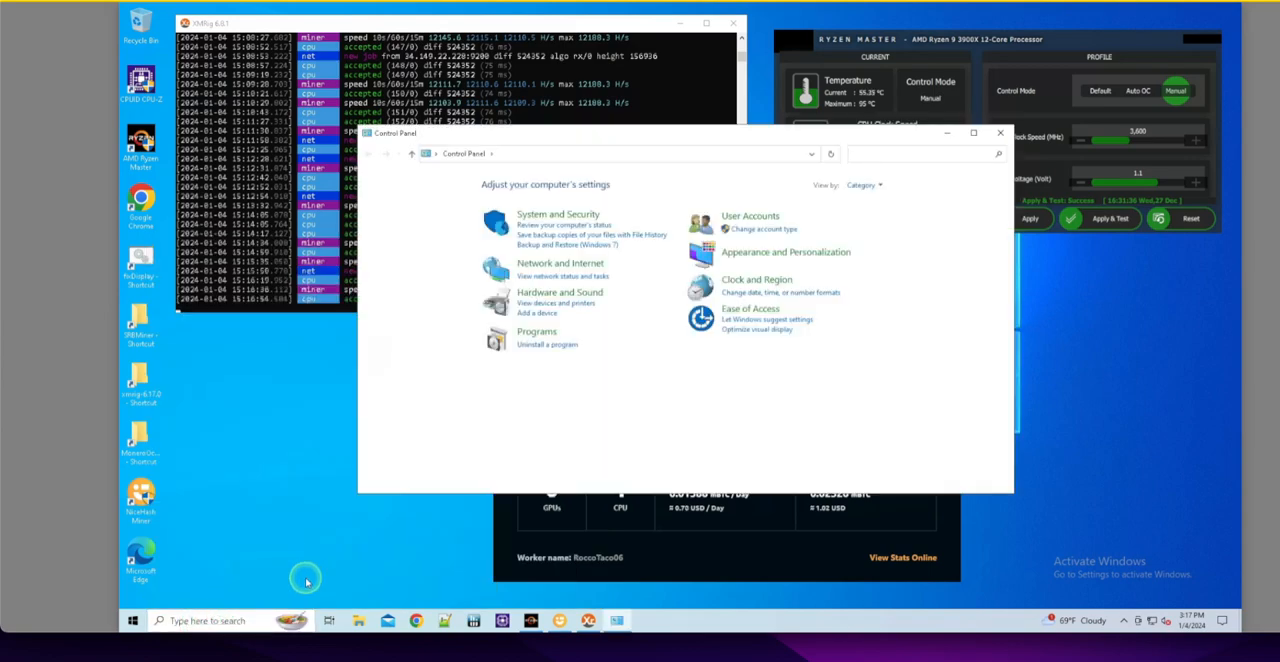
pyautogui.moveTo(862, 153)
pyautogui.write('performance')
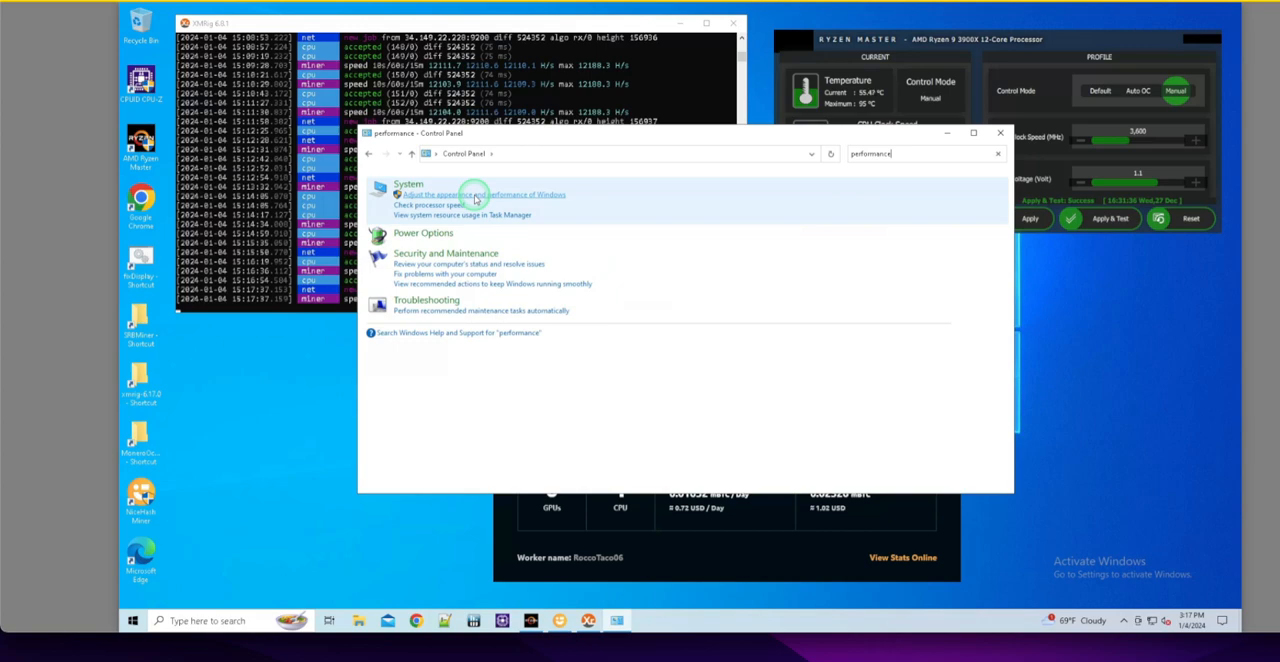
# Open 'Adjust the appearance and performance of Windows' and view its Advanced tab.
pyautogui.click(480, 194)
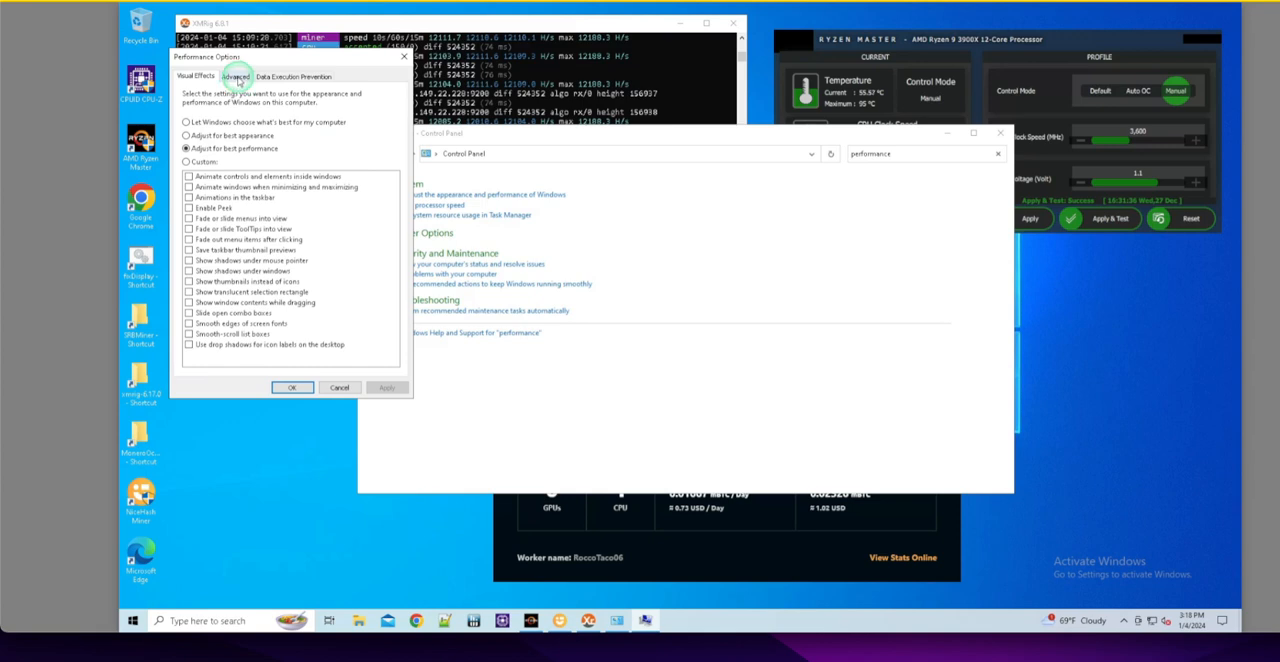
pyautogui.click(235, 76)
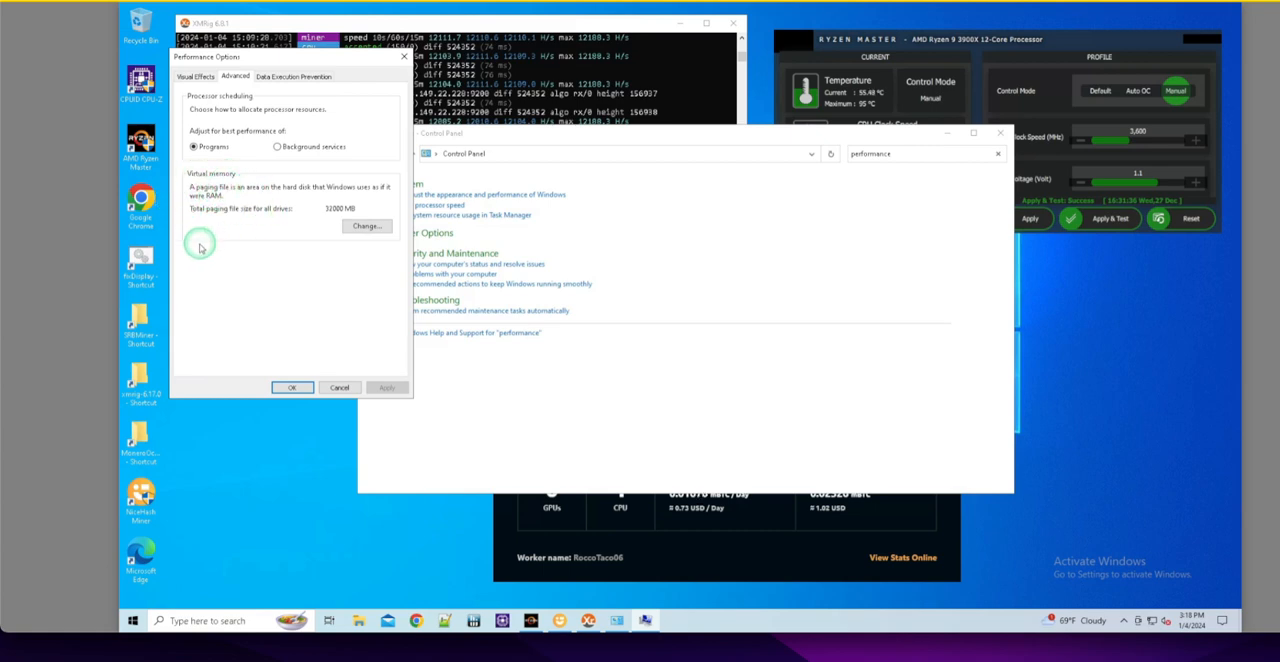
pyautogui.moveTo(185, 258)
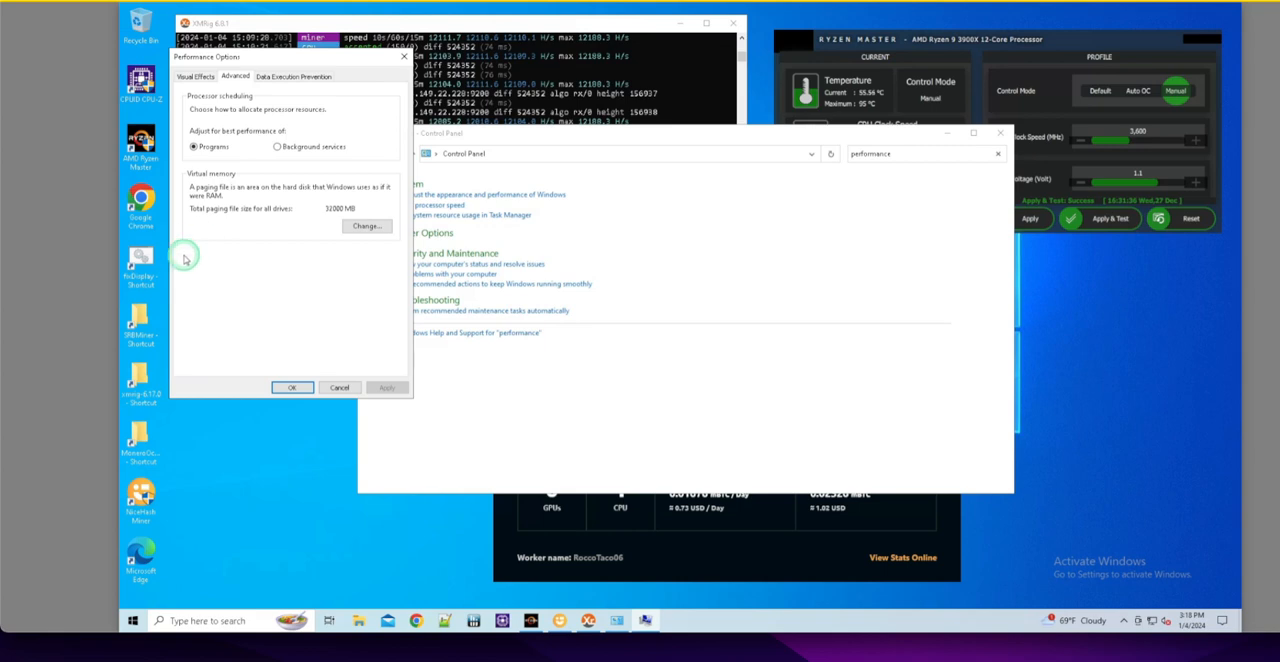
pyautogui.moveTo(212, 218)
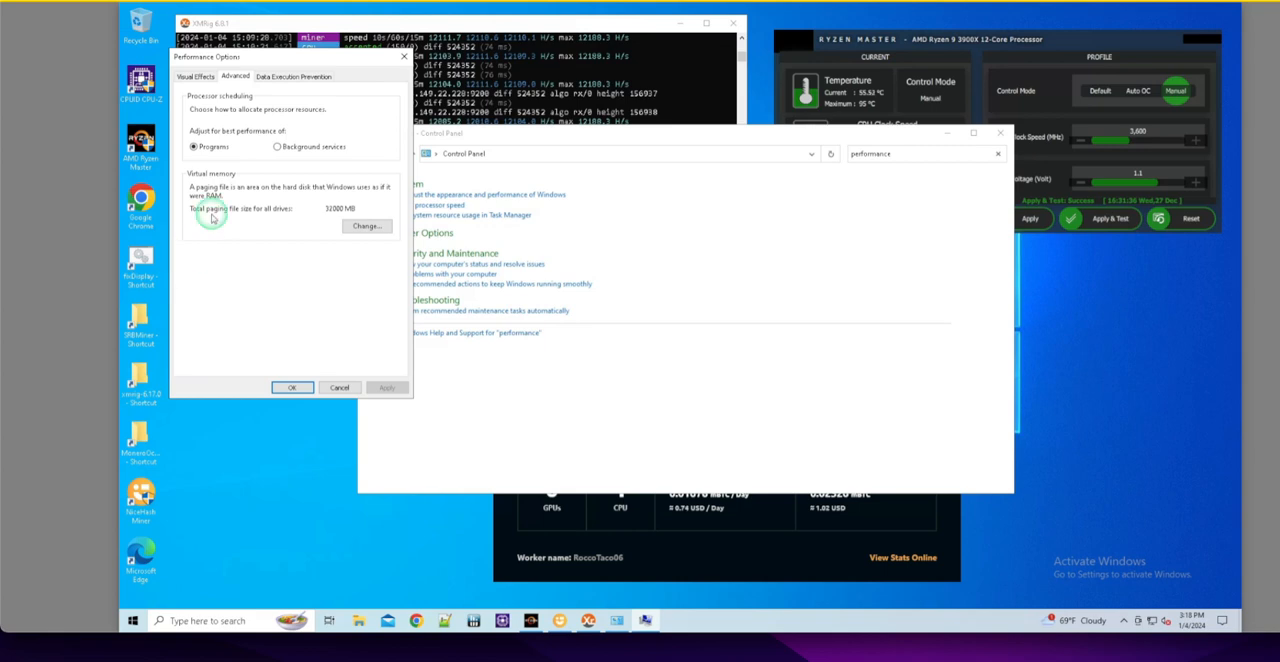
pyautogui.moveTo(400, 224)
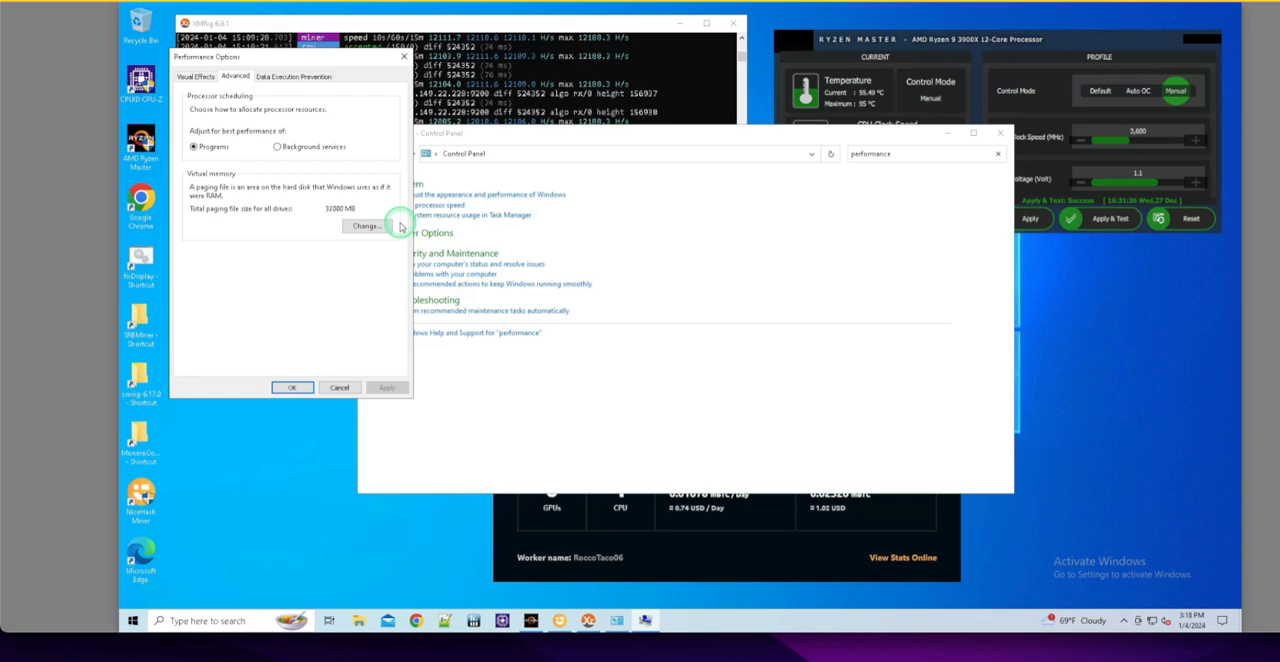
pyautogui.moveTo(280, 218)
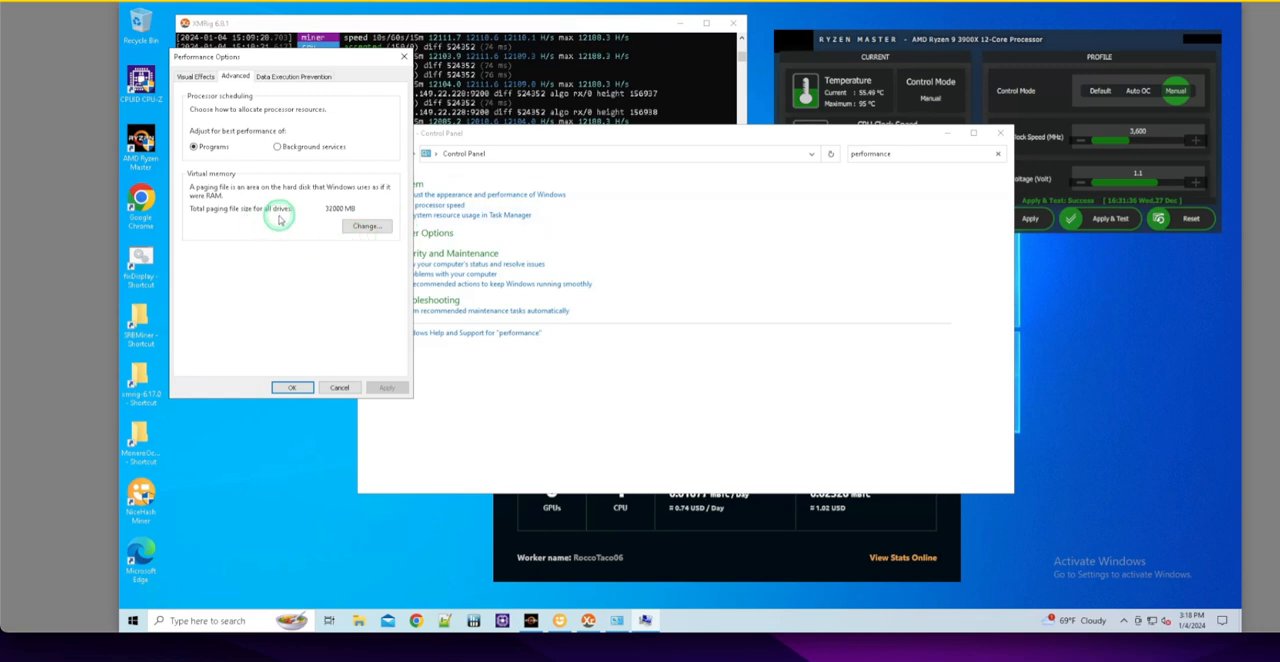
pyautogui.moveTo(330, 216)
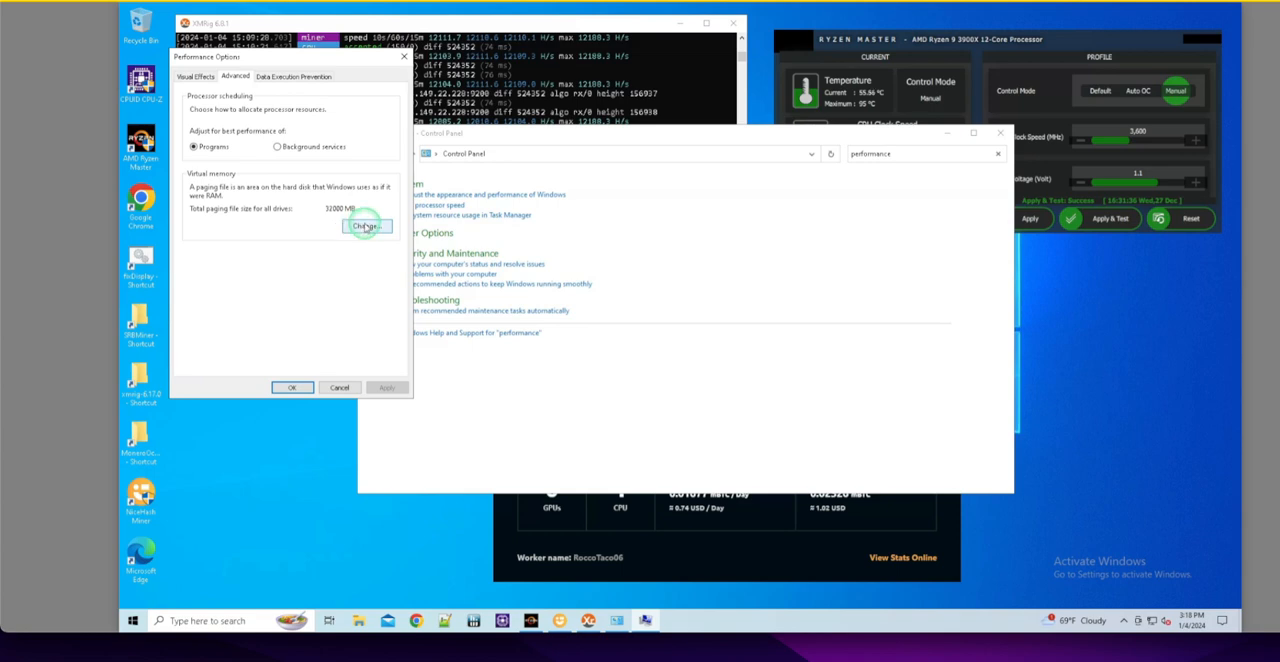
# Open Virtual Memory settings and give drive C a custom paging size.
pyautogui.click(366, 225)
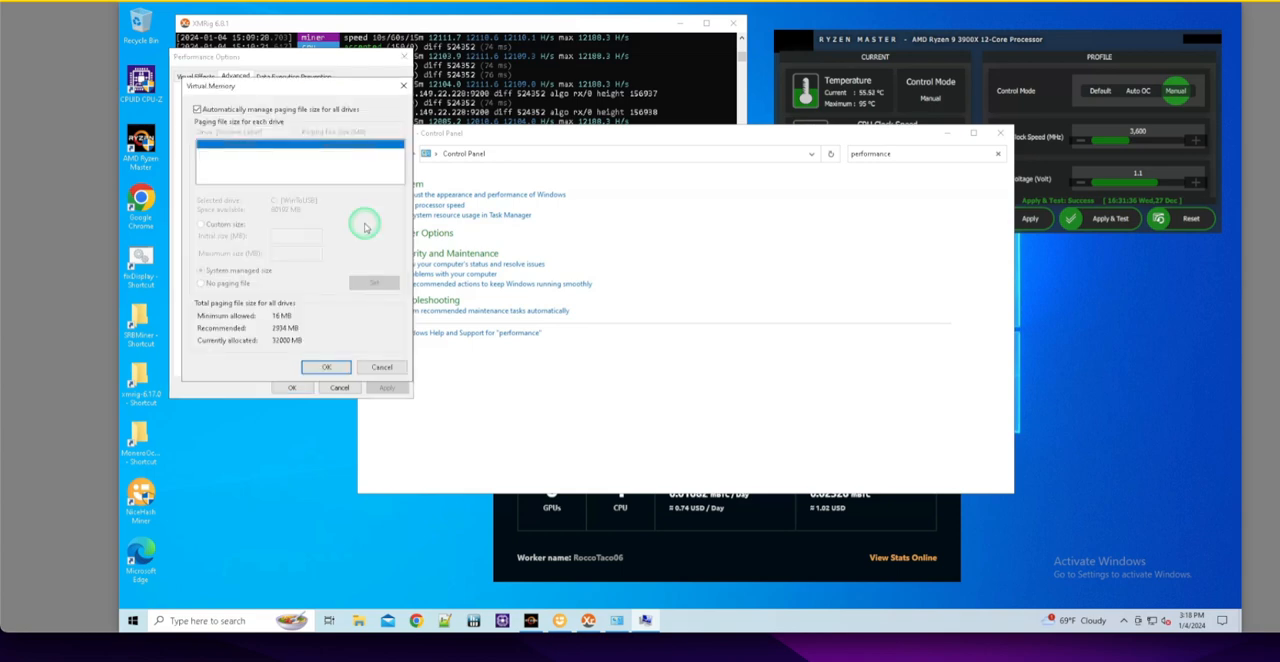
pyautogui.moveTo(269, 172)
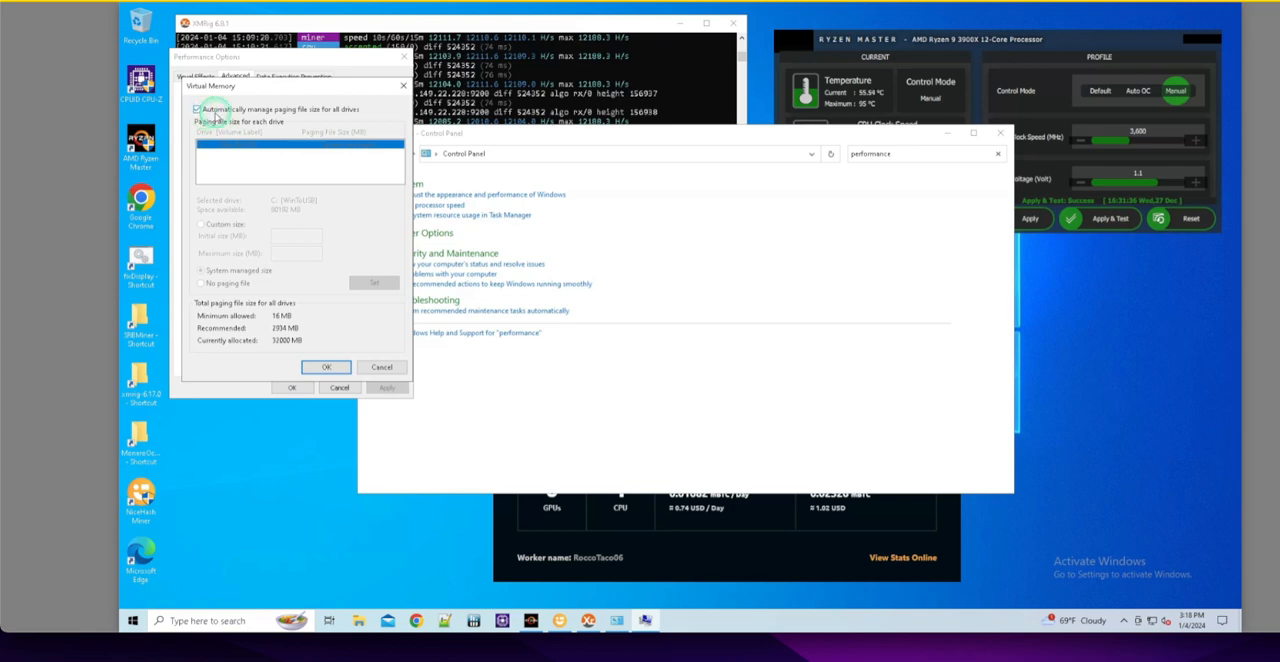
pyautogui.moveTo(293, 120)
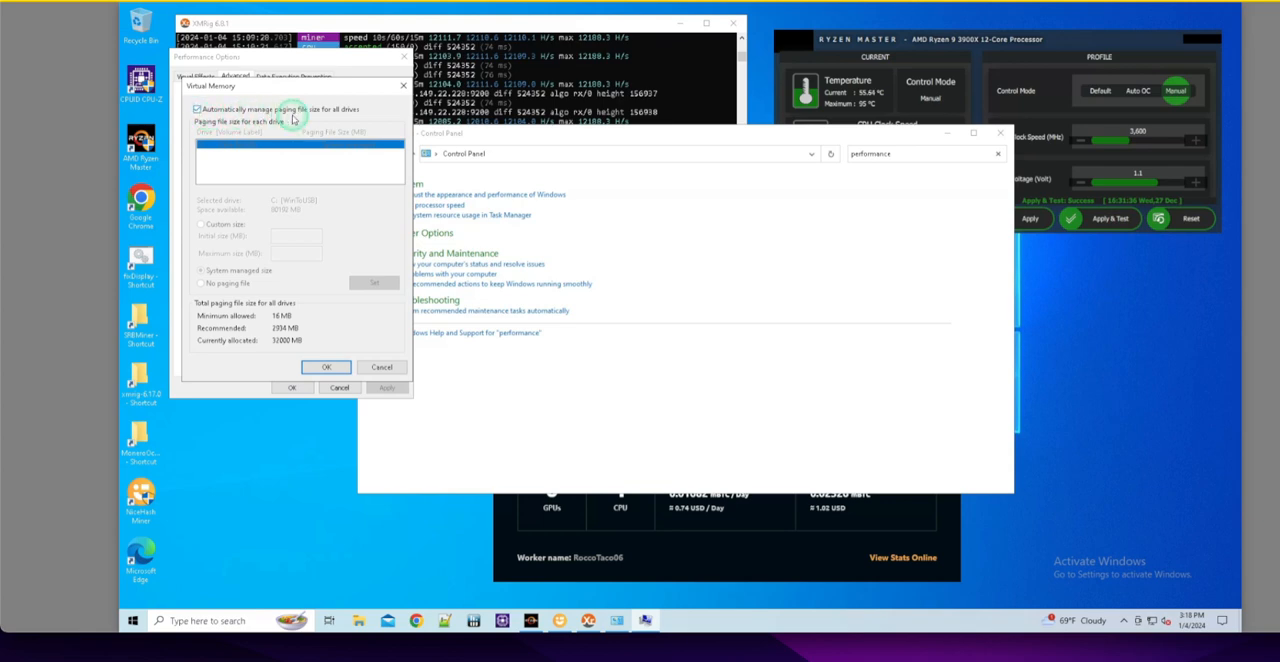
pyautogui.moveTo(317, 124)
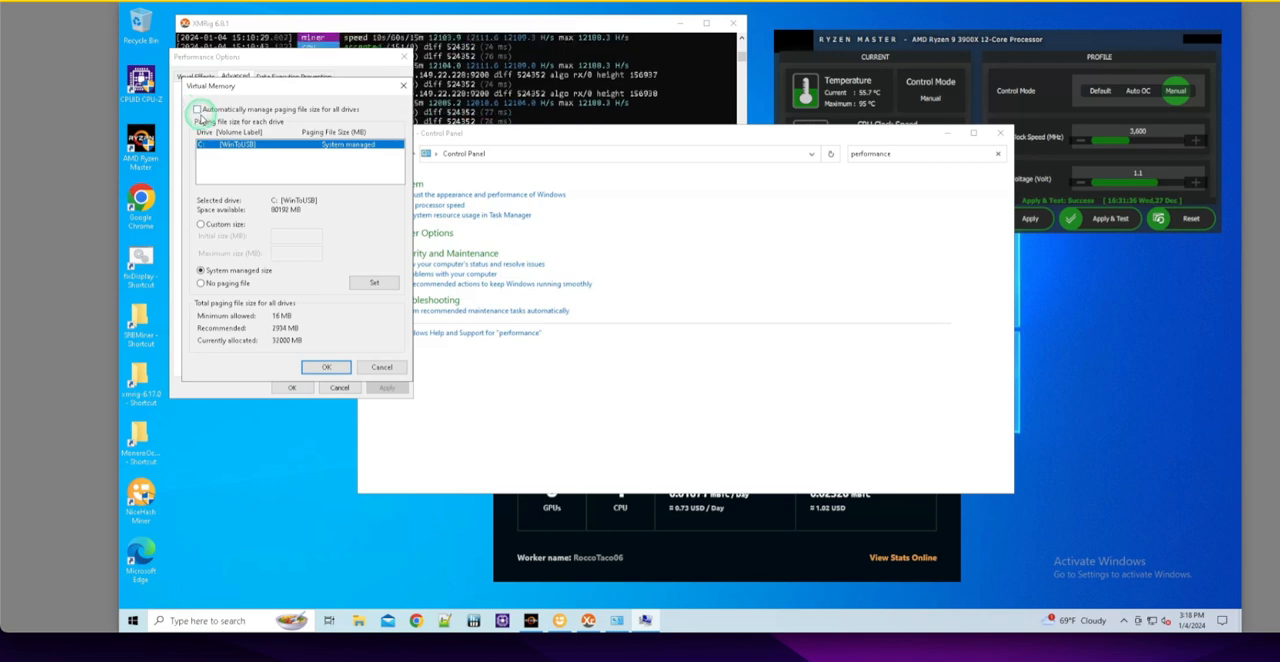
pyautogui.click(198, 109)
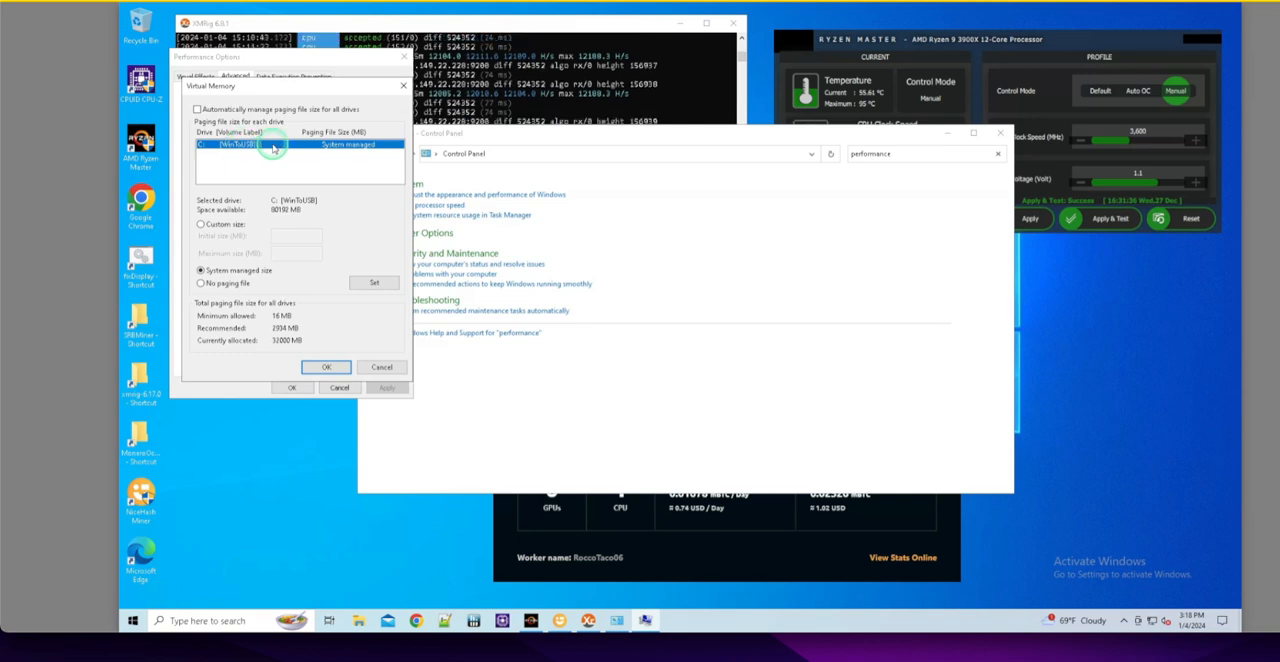
pyautogui.moveTo(347, 138)
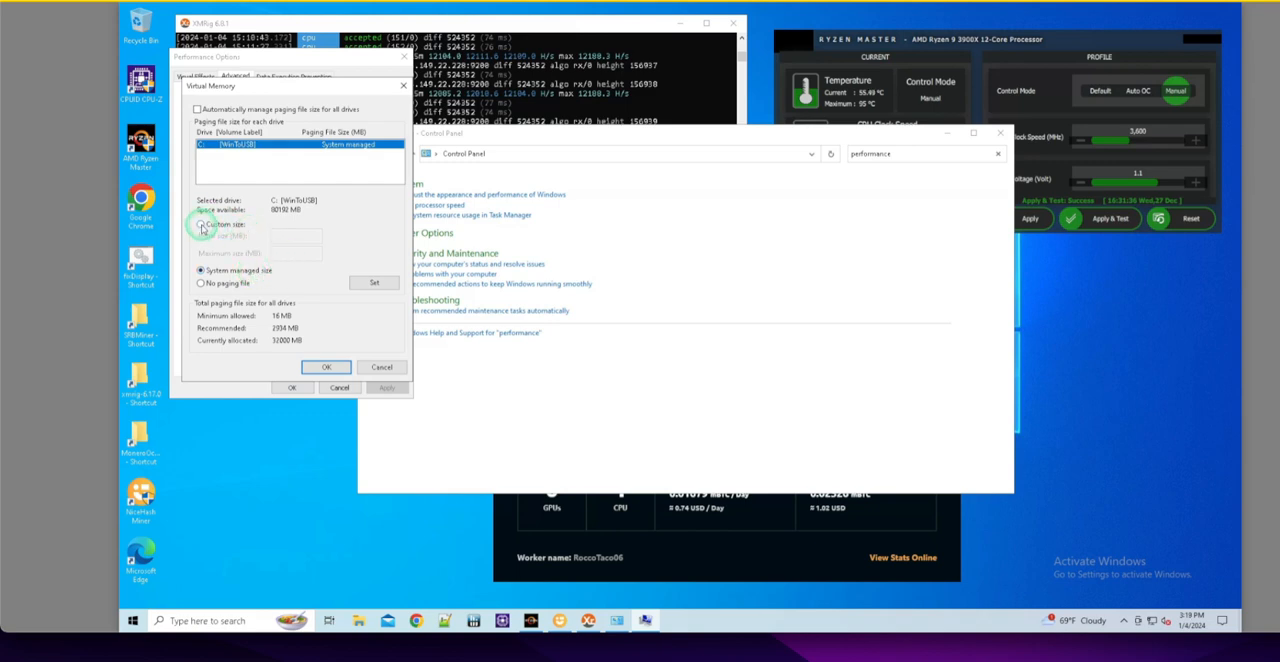
pyautogui.click(201, 224)
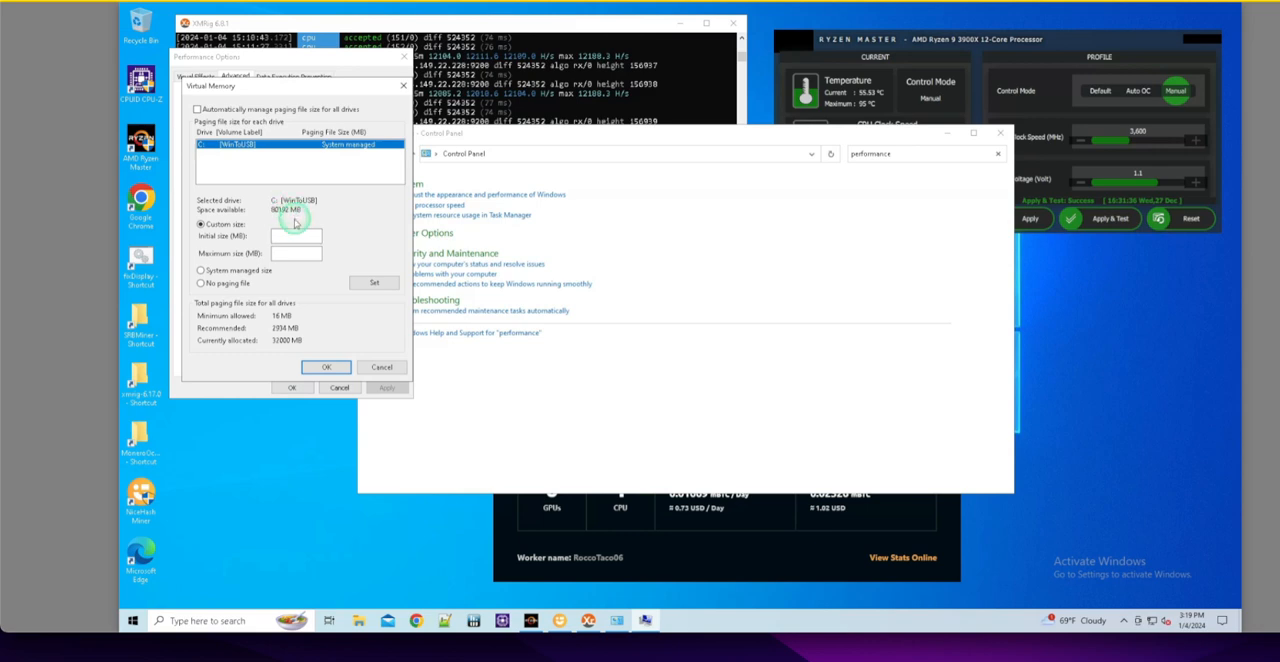
pyautogui.moveTo(328, 218)
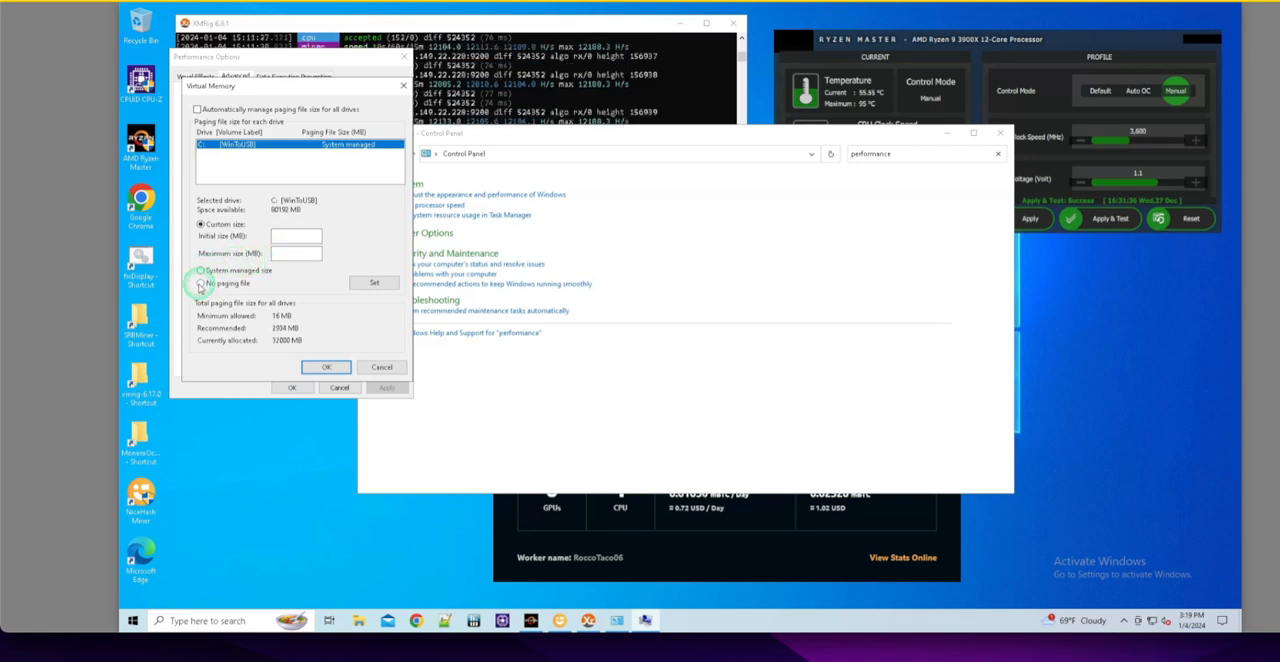
# Set drive C to system-managed size and enable automatic paging for all drives.
pyautogui.click(201, 271)
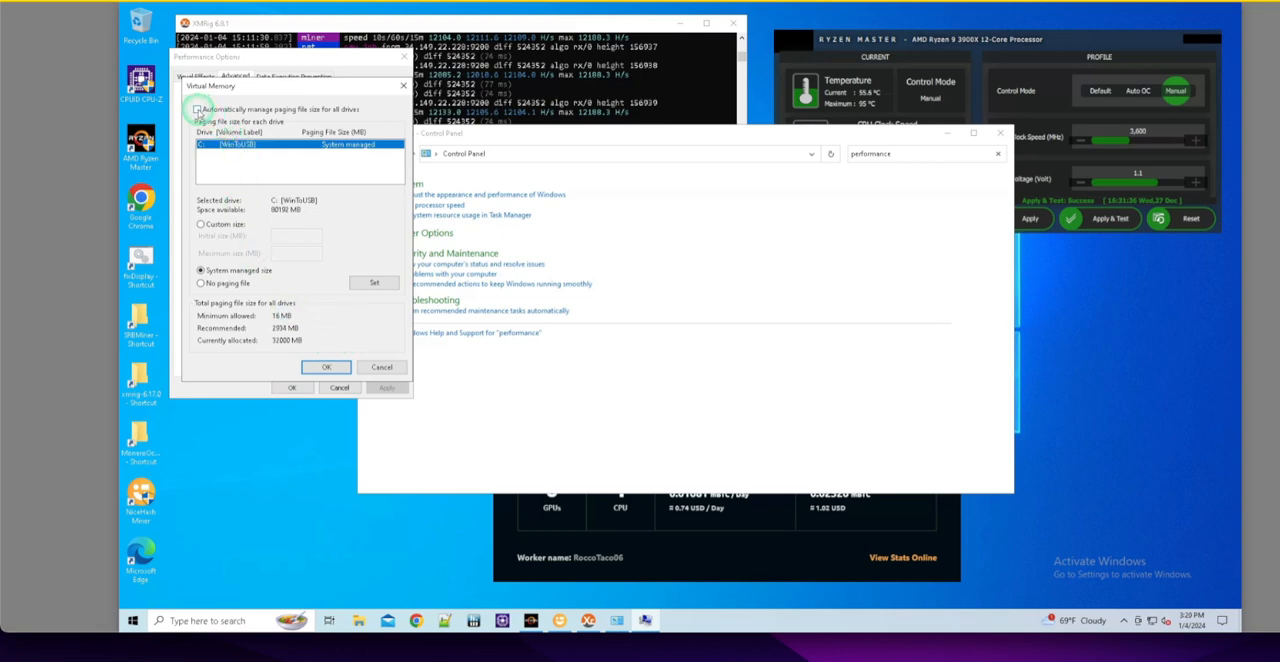
pyautogui.click(196, 109)
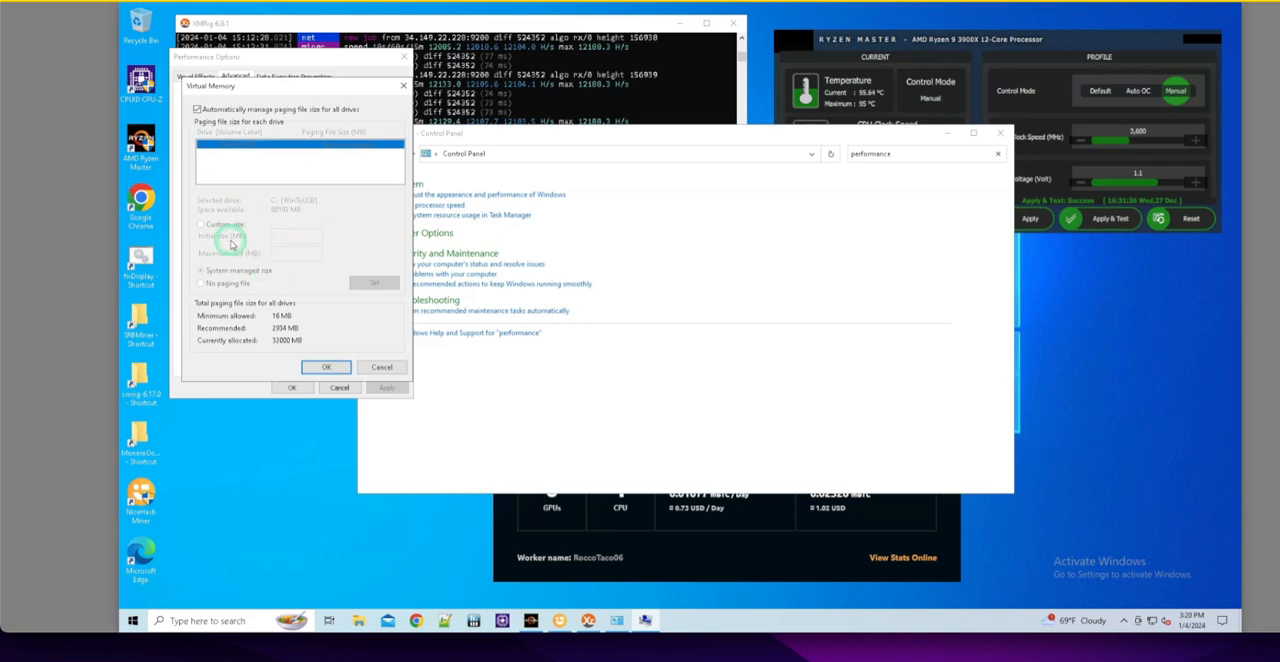
pyautogui.moveTo(320, 262)
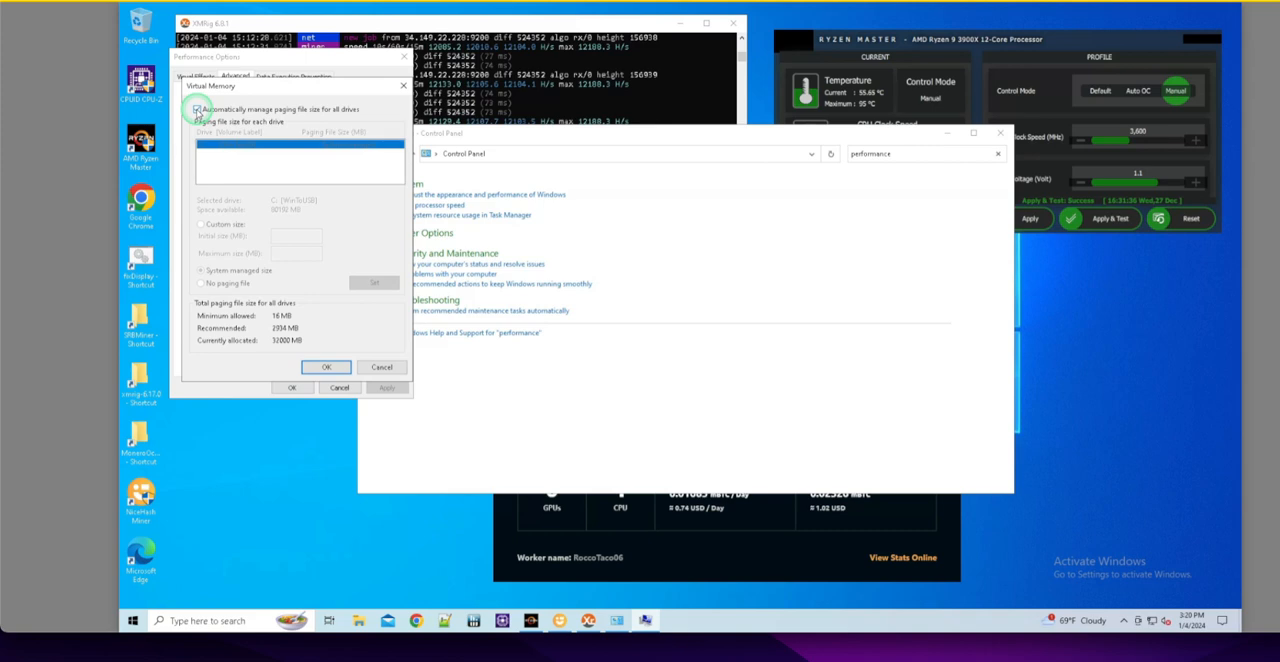
pyautogui.click(201, 224)
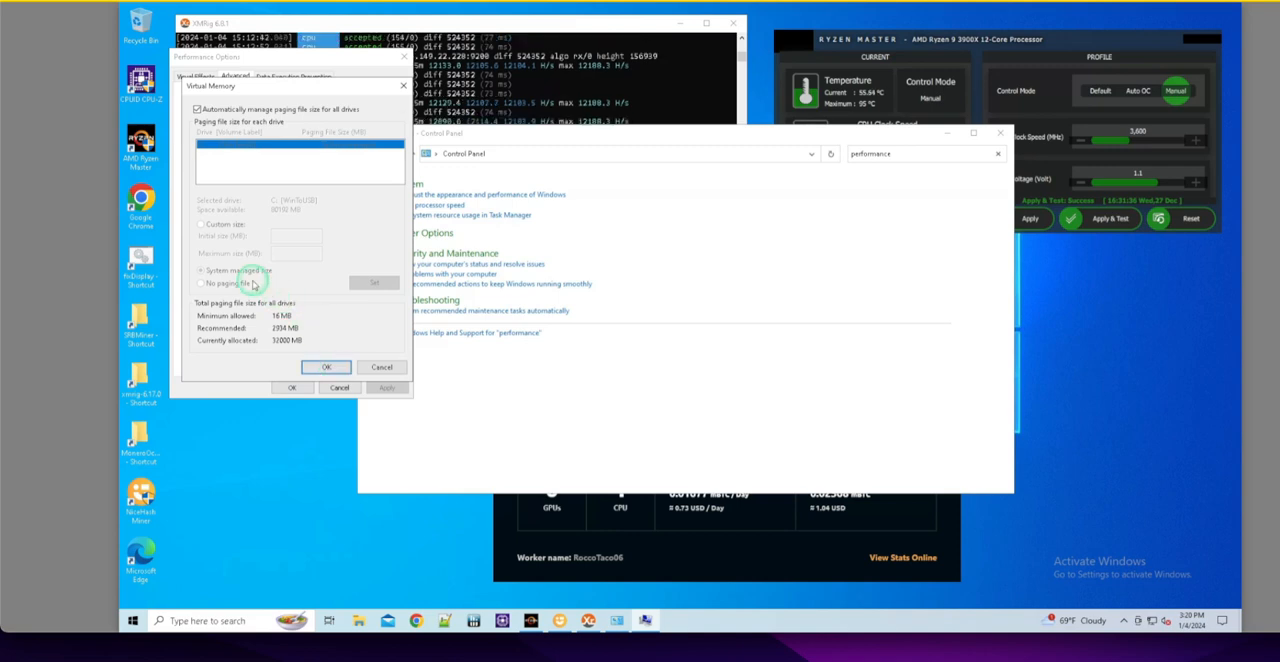
pyautogui.moveTo(368, 225)
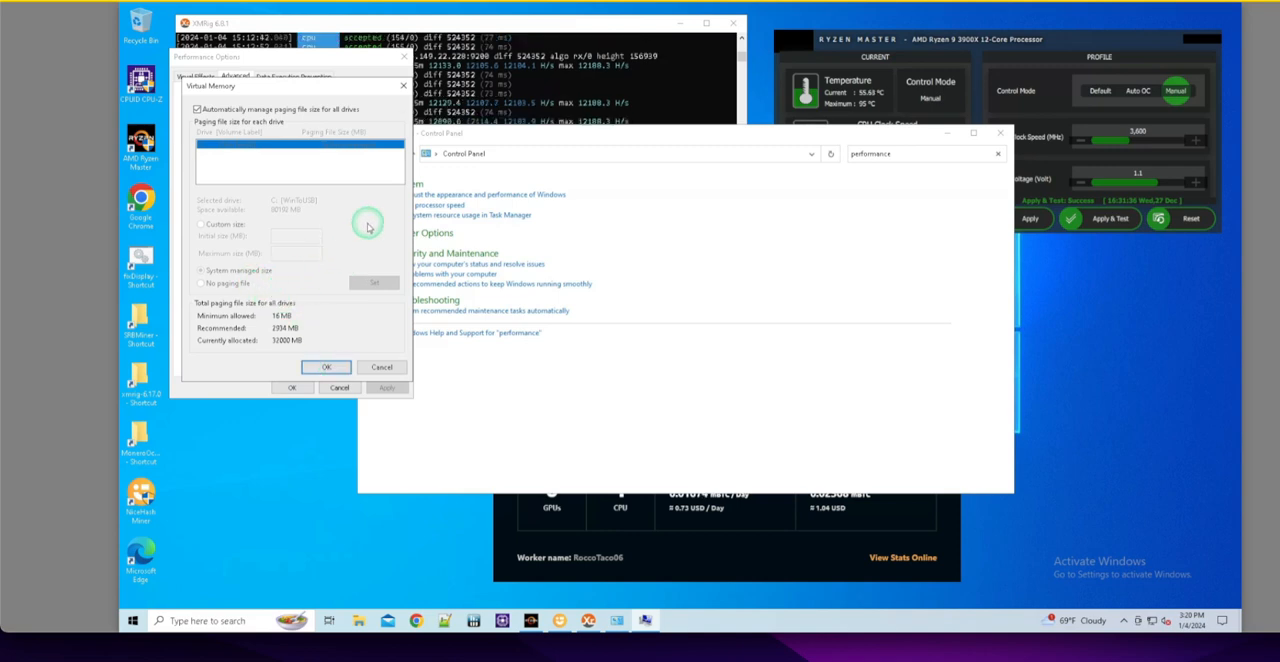
pyautogui.moveTo(311, 250)
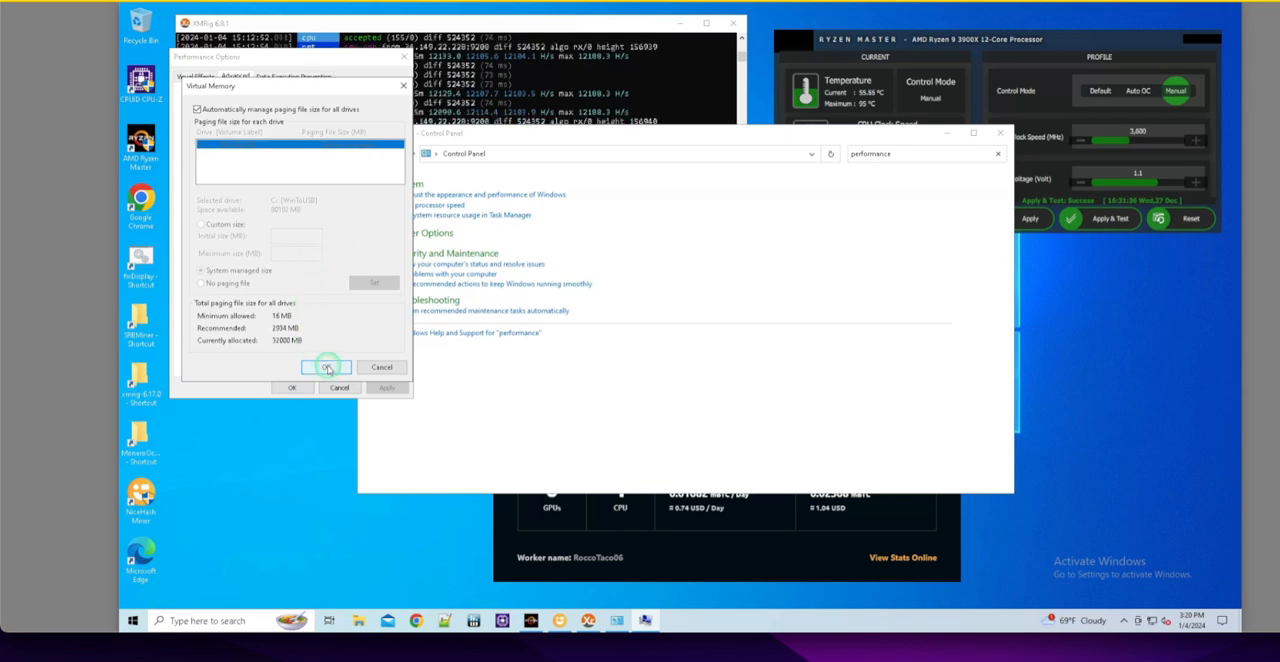
# Confirm the Virtual Memory settings with OK.
pyautogui.click(327, 367)
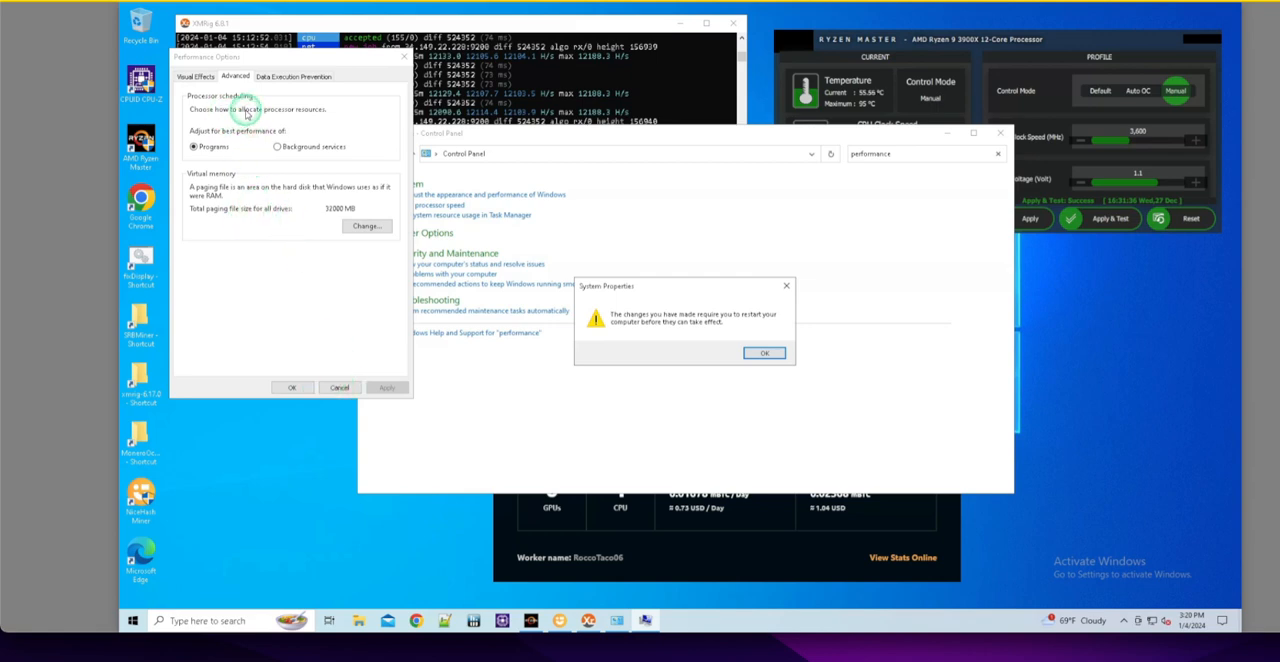
pyautogui.moveTo(235, 132)
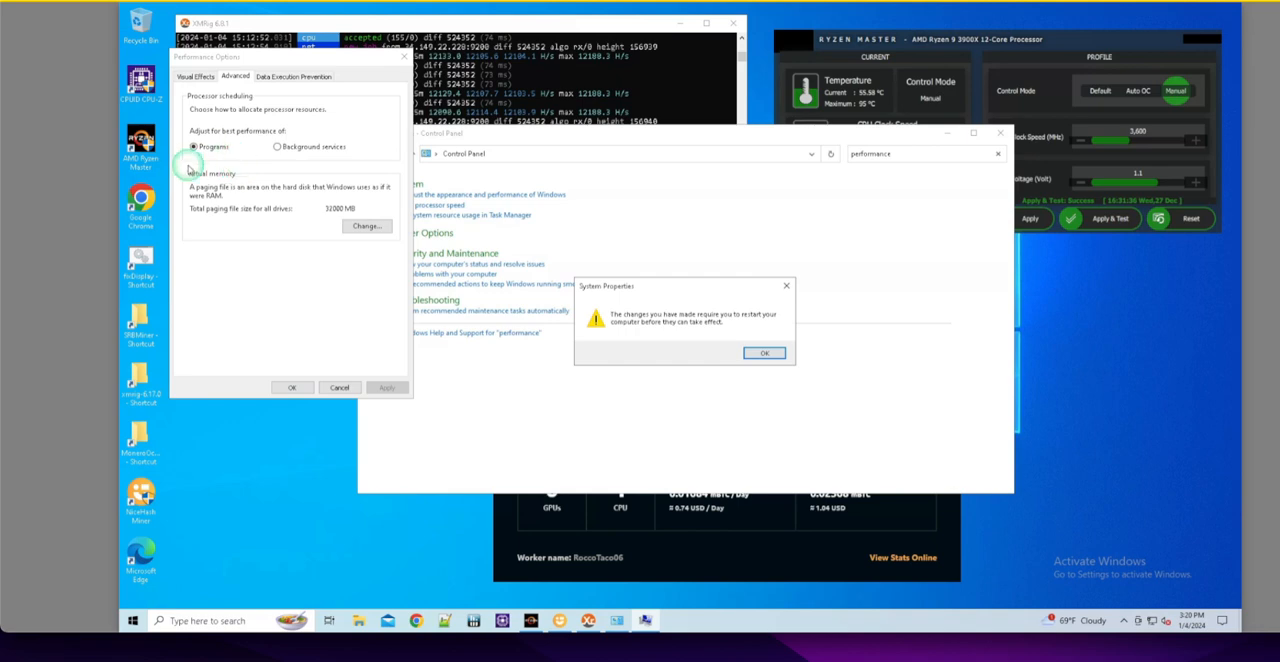
pyautogui.moveTo(268, 195)
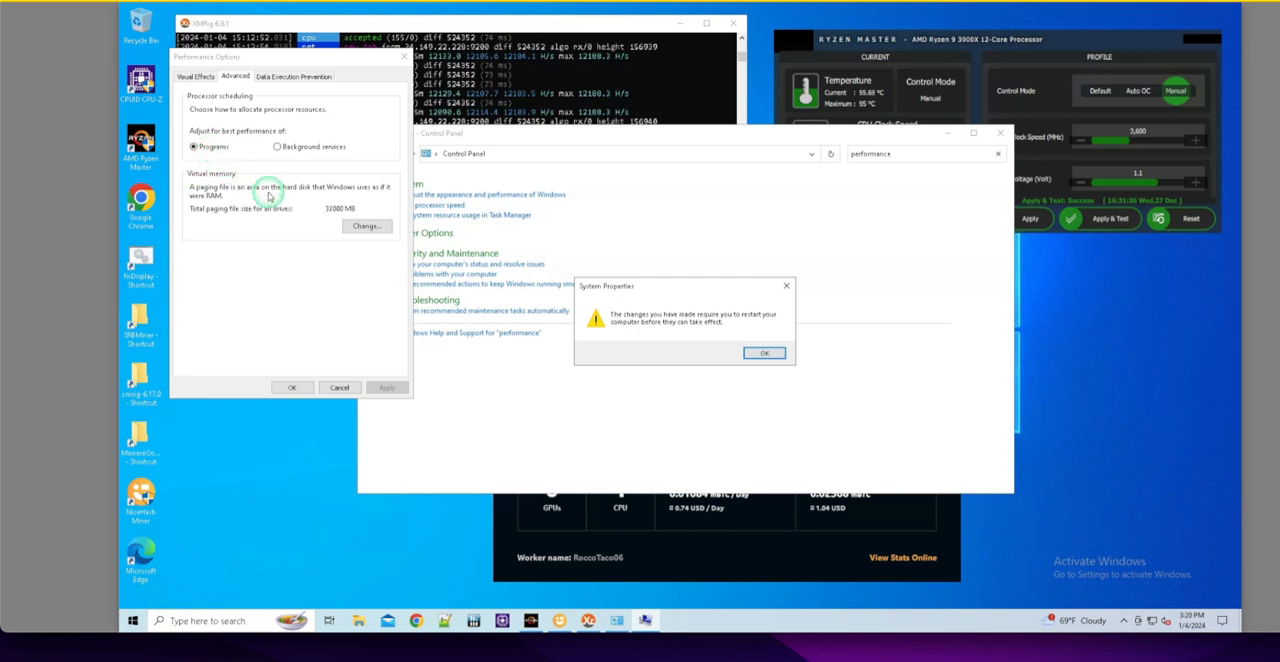
pyautogui.moveTo(690, 345)
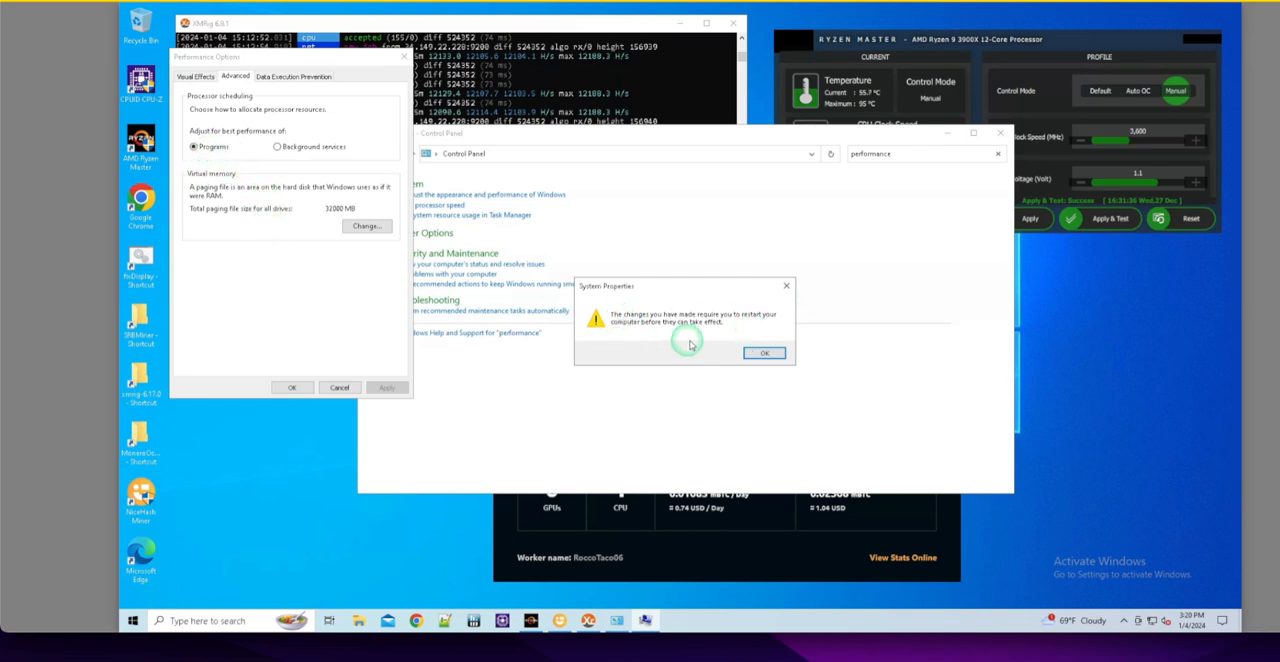
pyautogui.moveTo(368, 334)
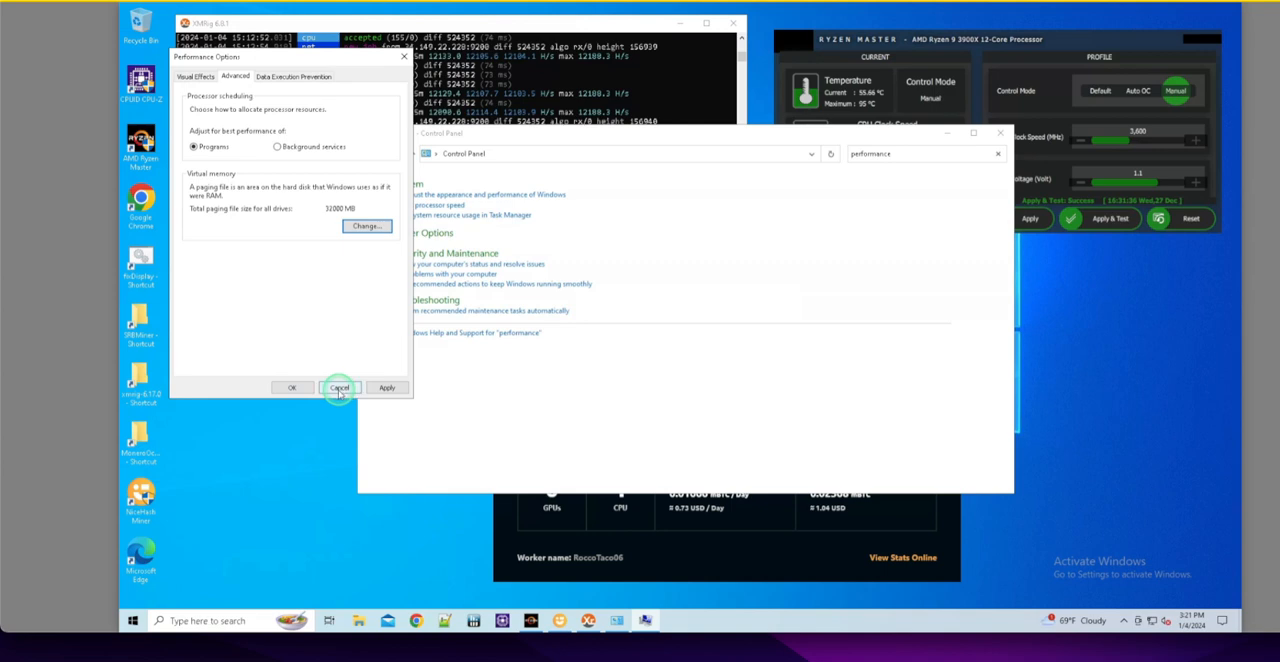
# Cancel out of the Performance Options window.
pyautogui.click(340, 387)
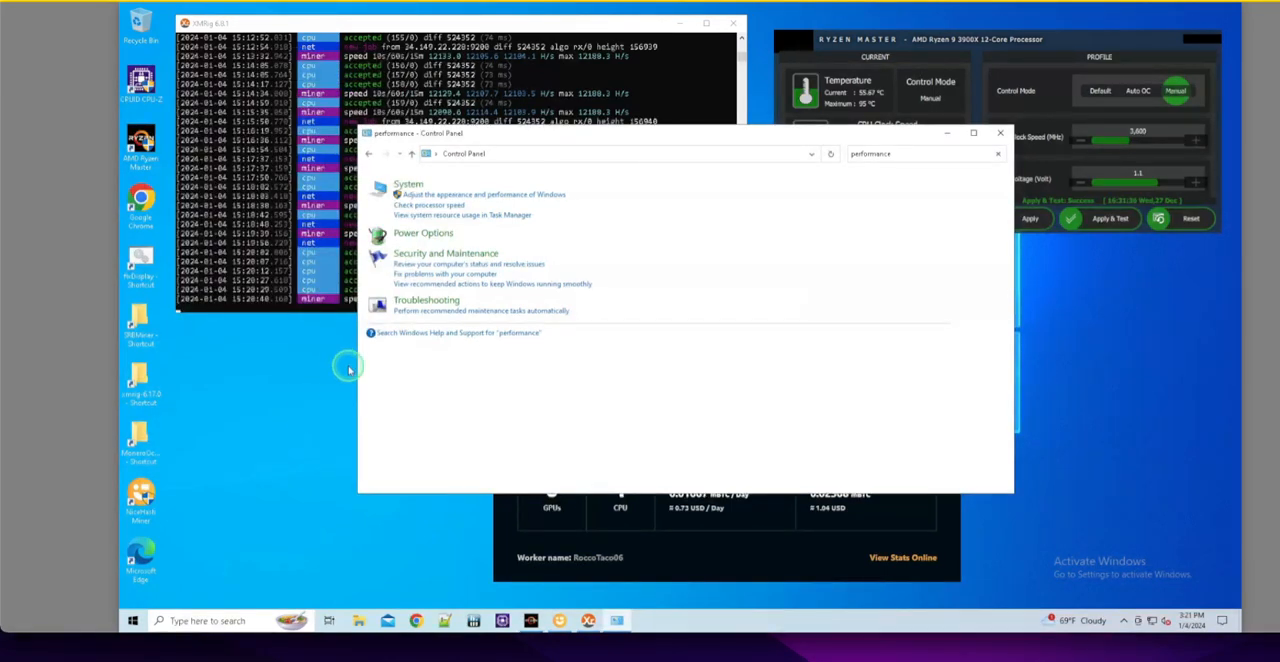
pyautogui.moveTo(338, 364)
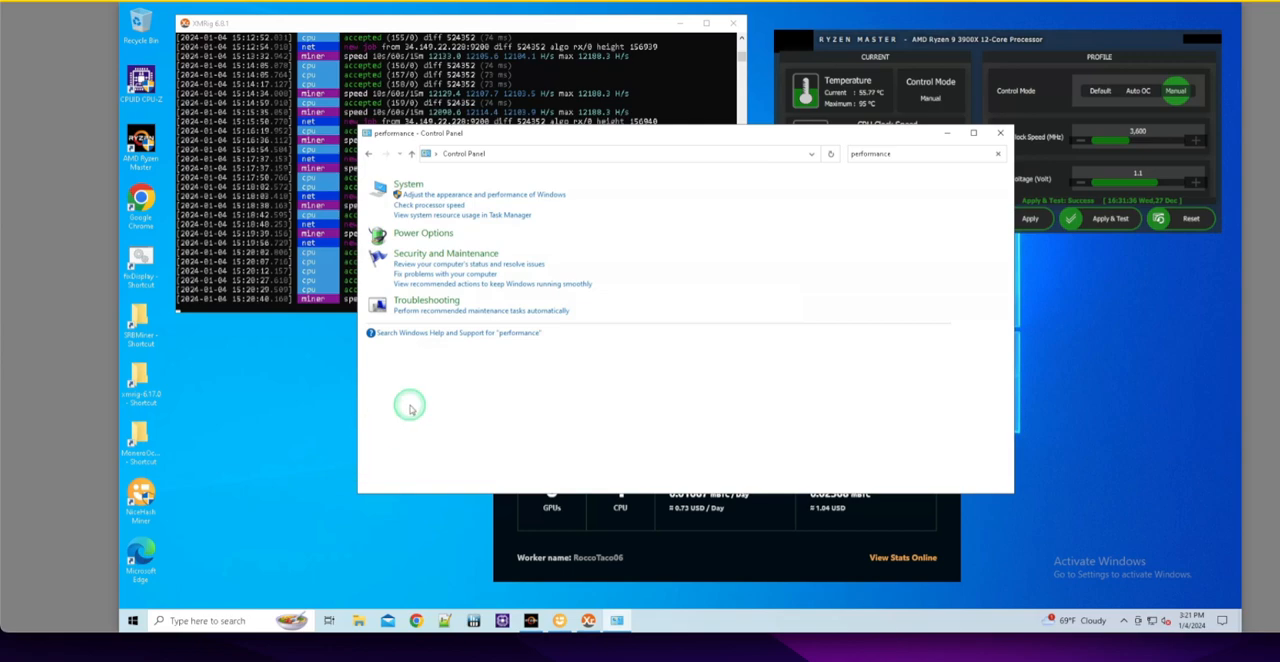
pyautogui.moveTo(374, 441)
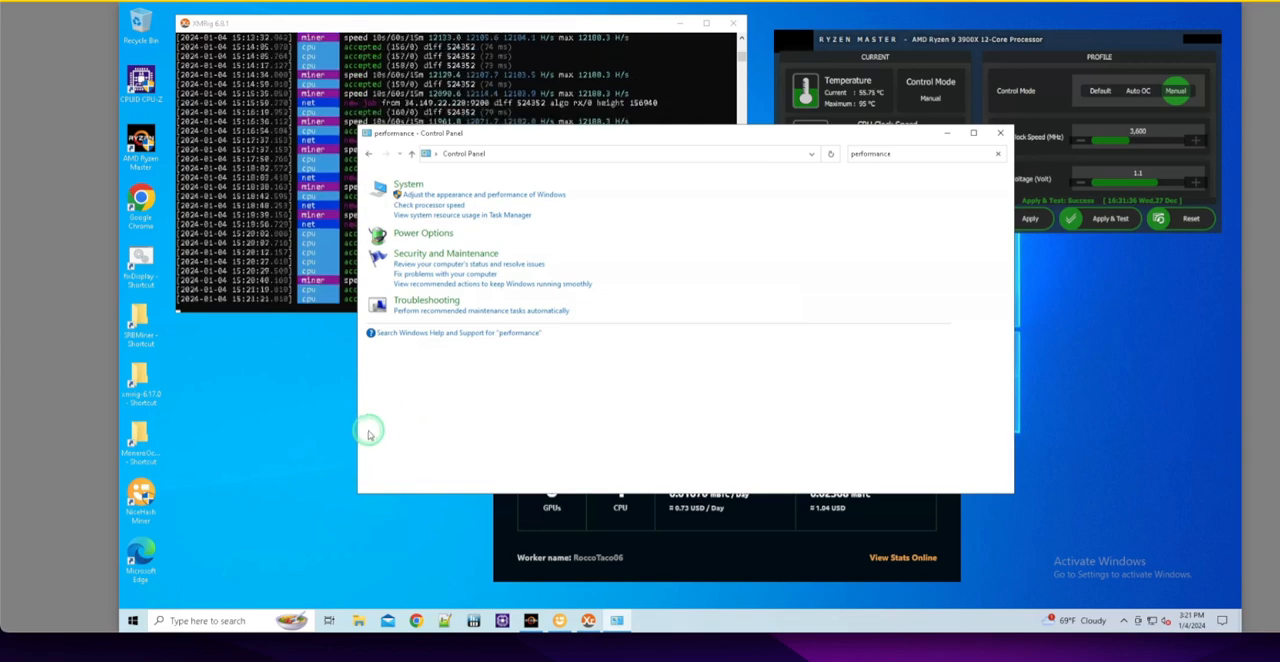
pyautogui.moveTo(398, 362)
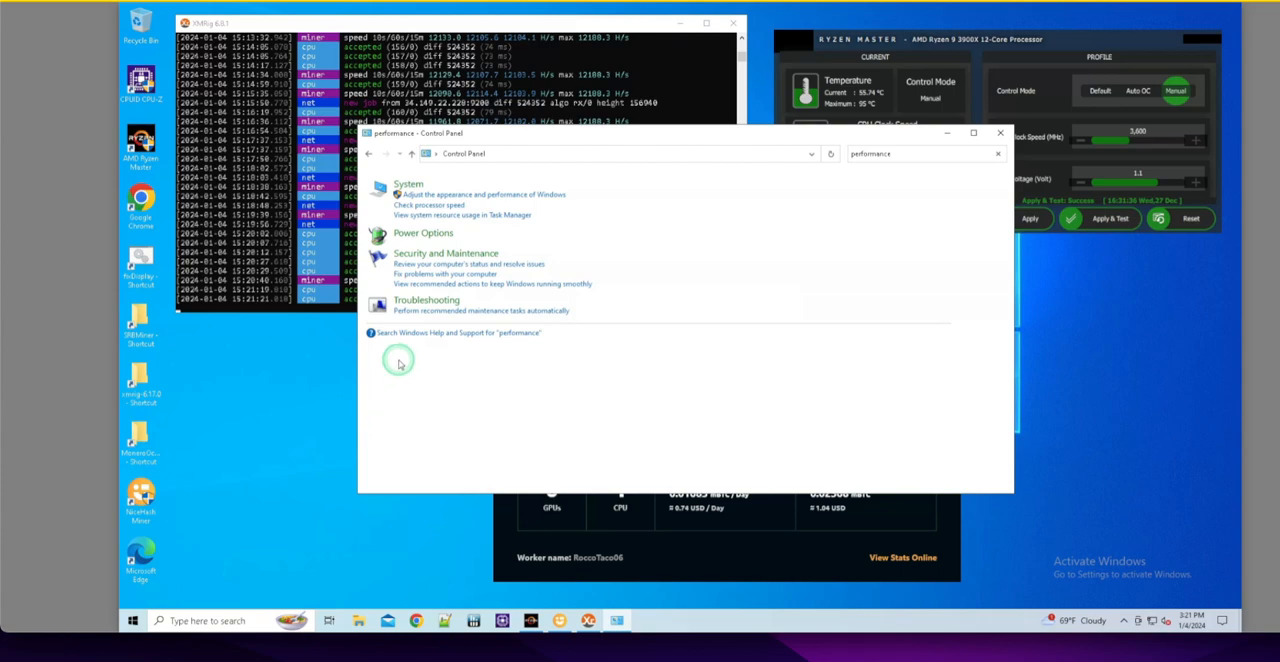
pyautogui.moveTo(651, 351)
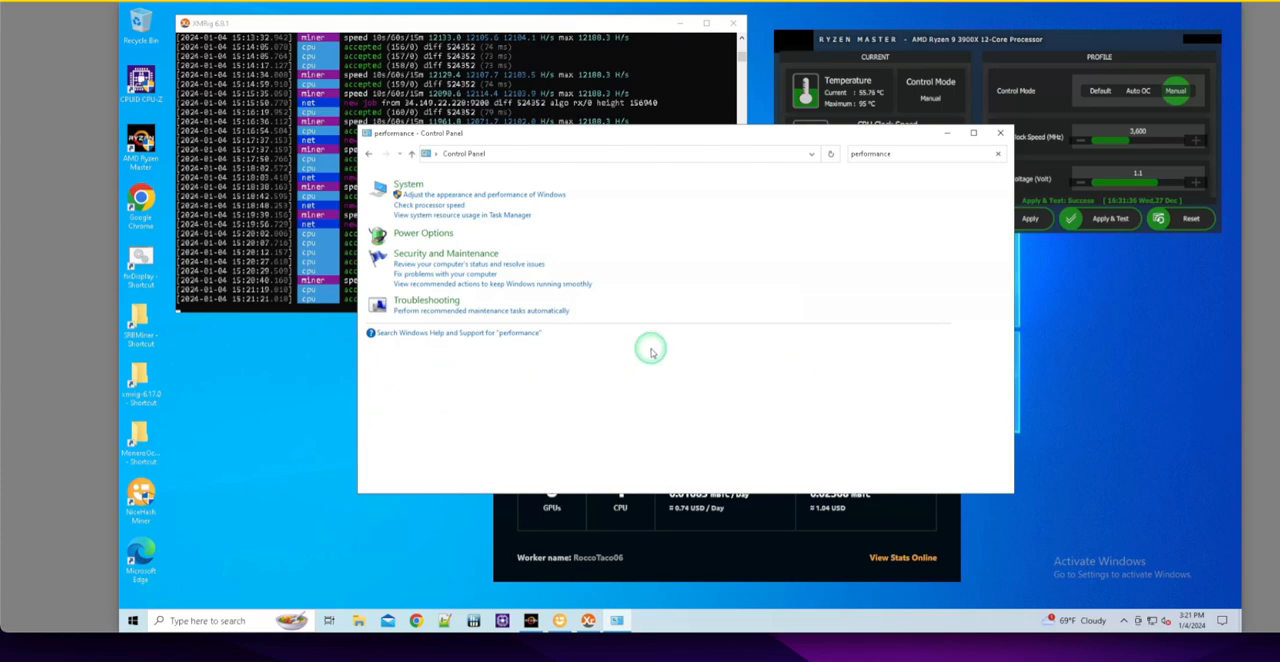
pyautogui.moveTo(610, 354)
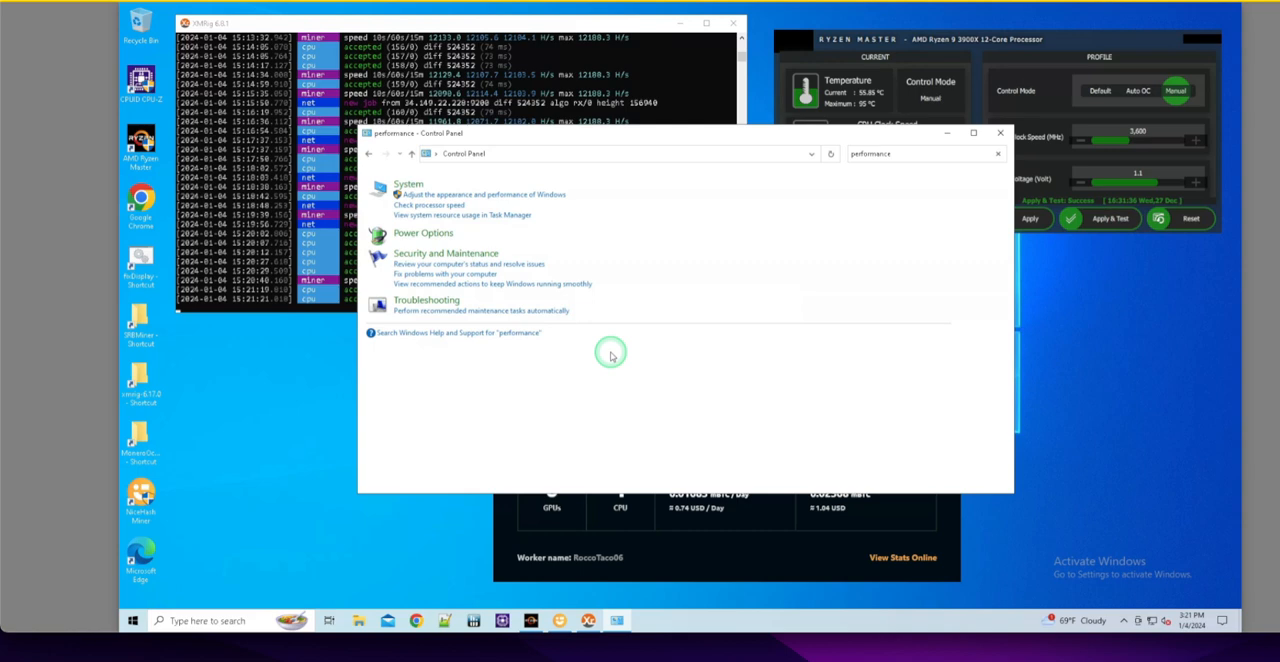